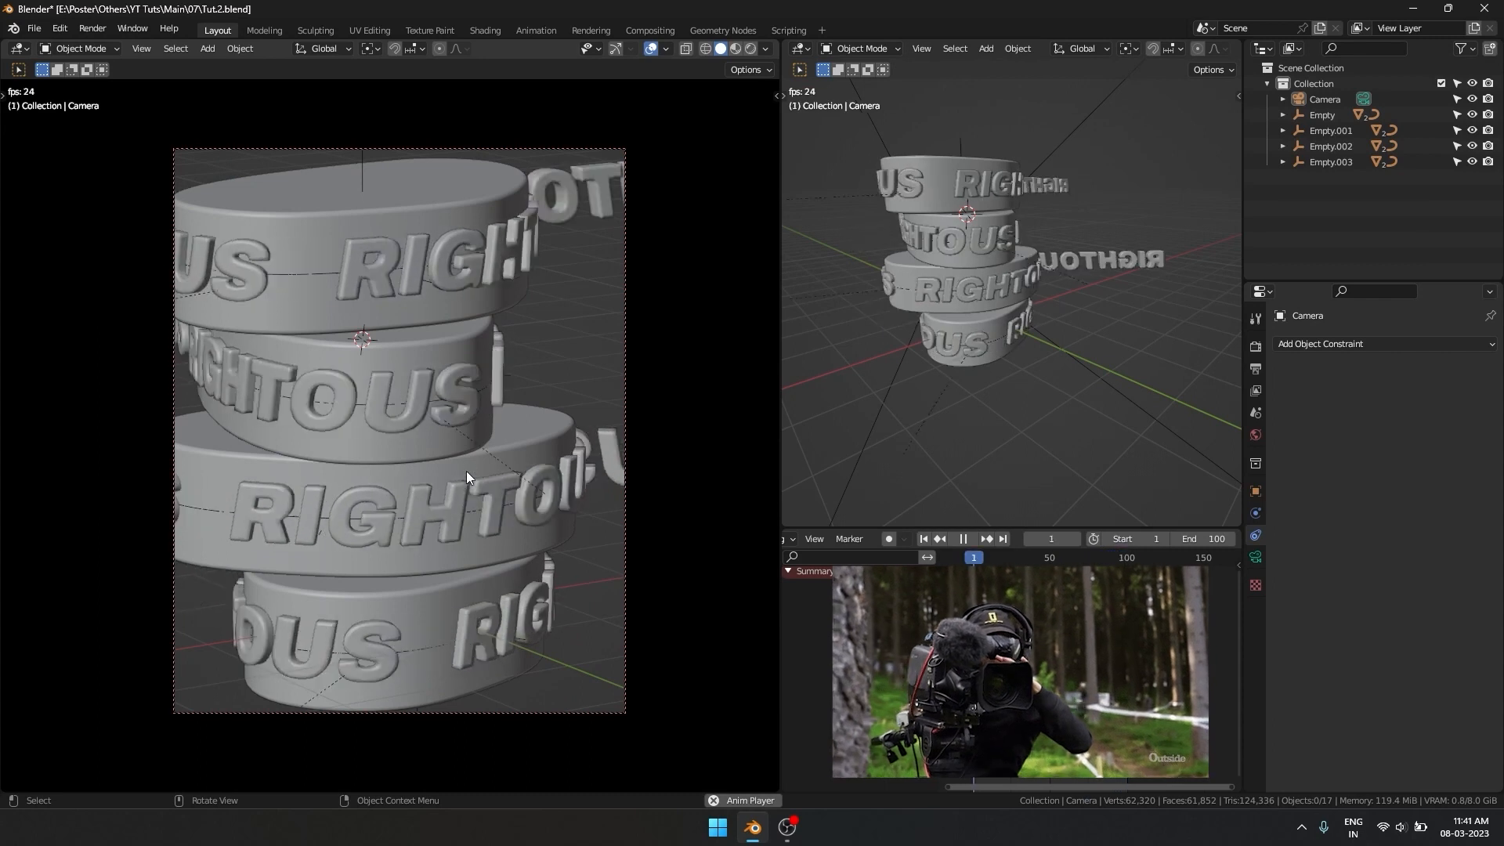
Preview playback, then keyframe the camera's location and rotation at frame 1
left_click(971, 537)
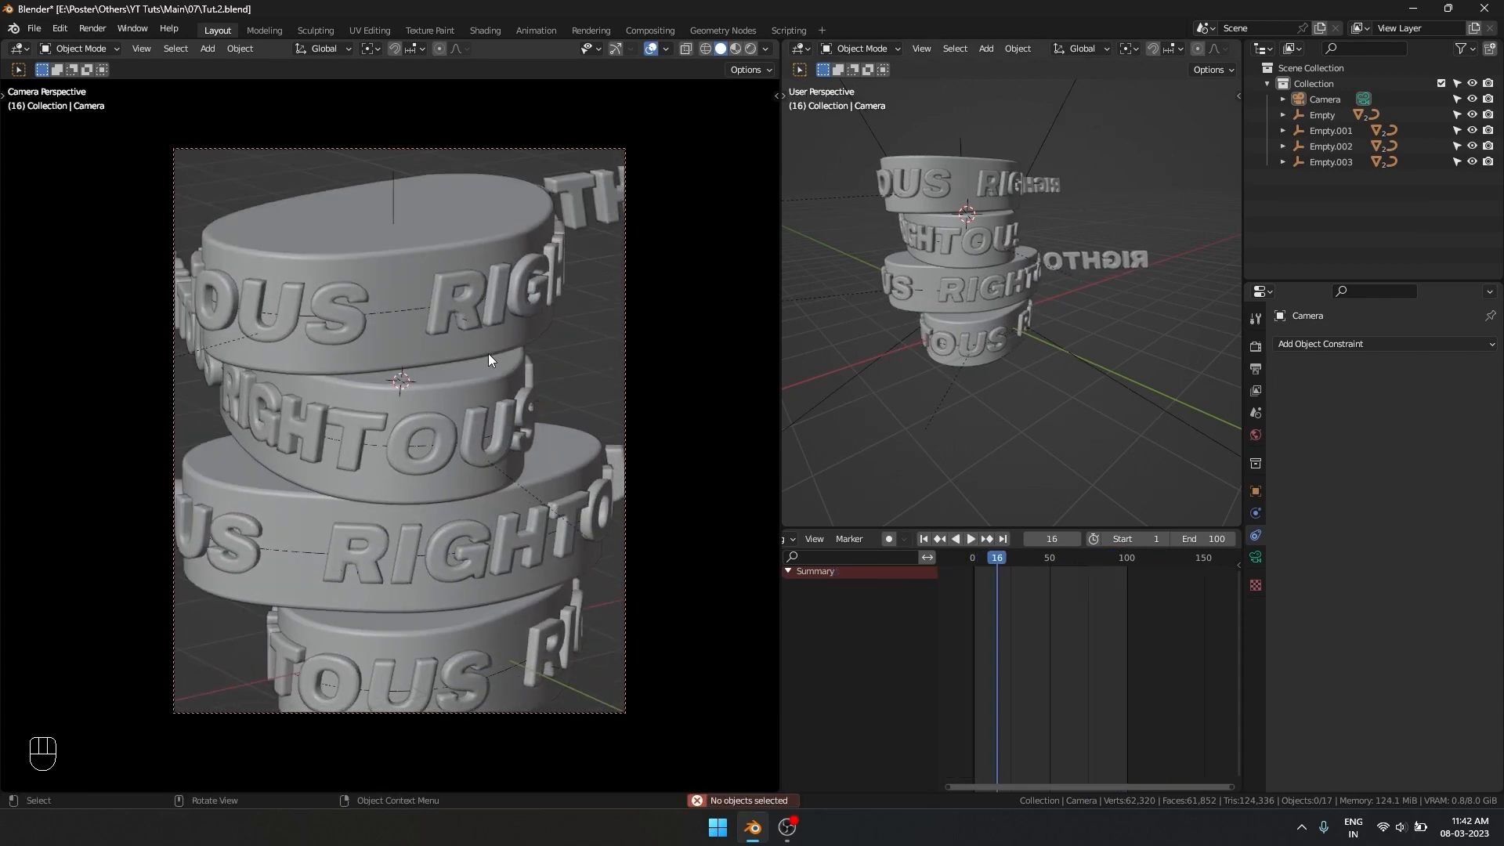
key("shift+space")
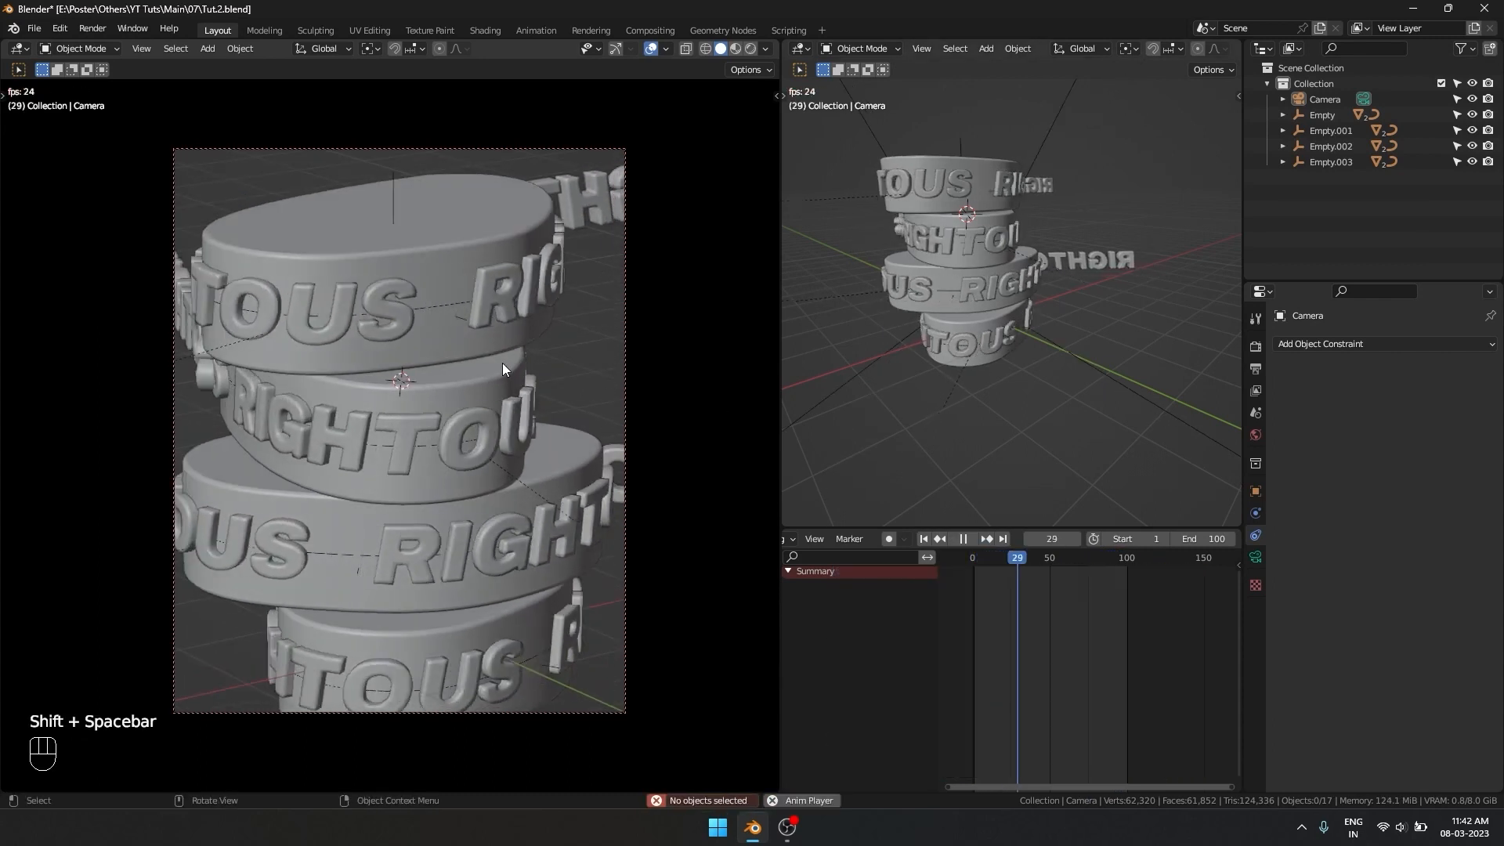
key("shift+left")
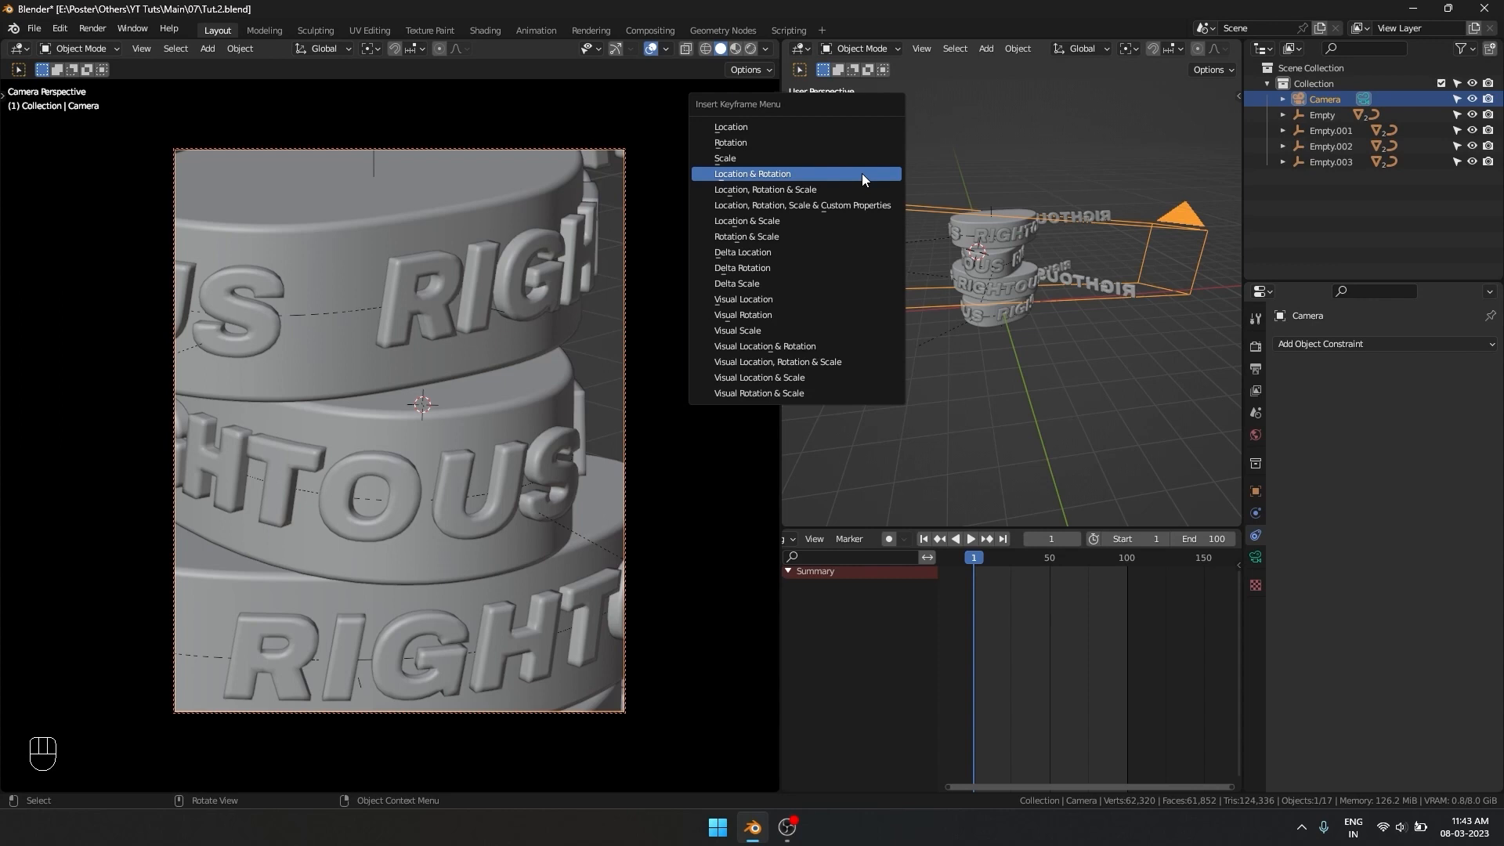
left_click(753, 174)
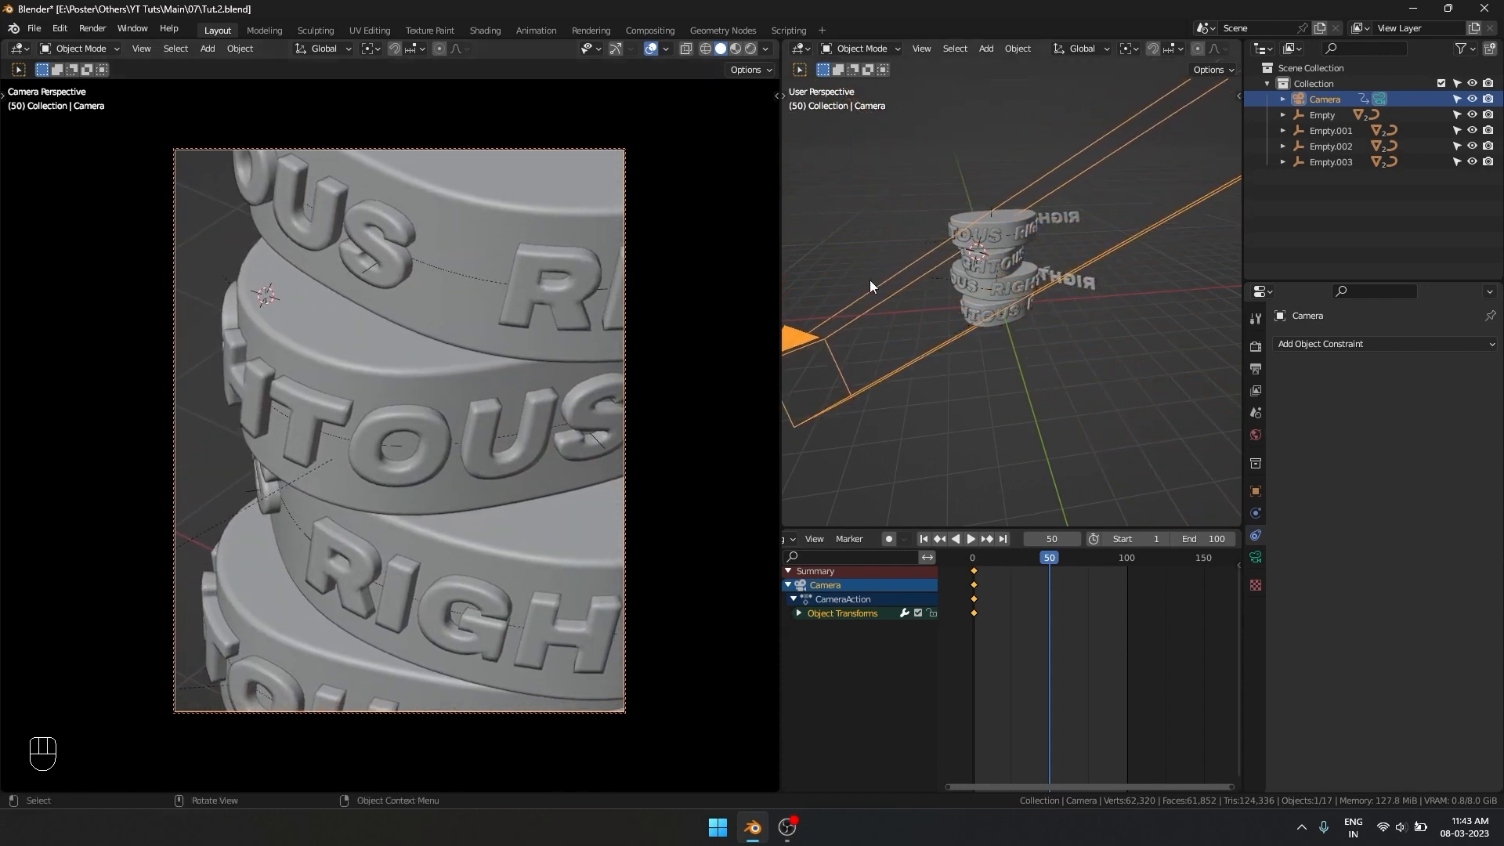
Keyframe the repositioned camera's location and rotation at frames 50 and 100, then return to frame 1
key("i")
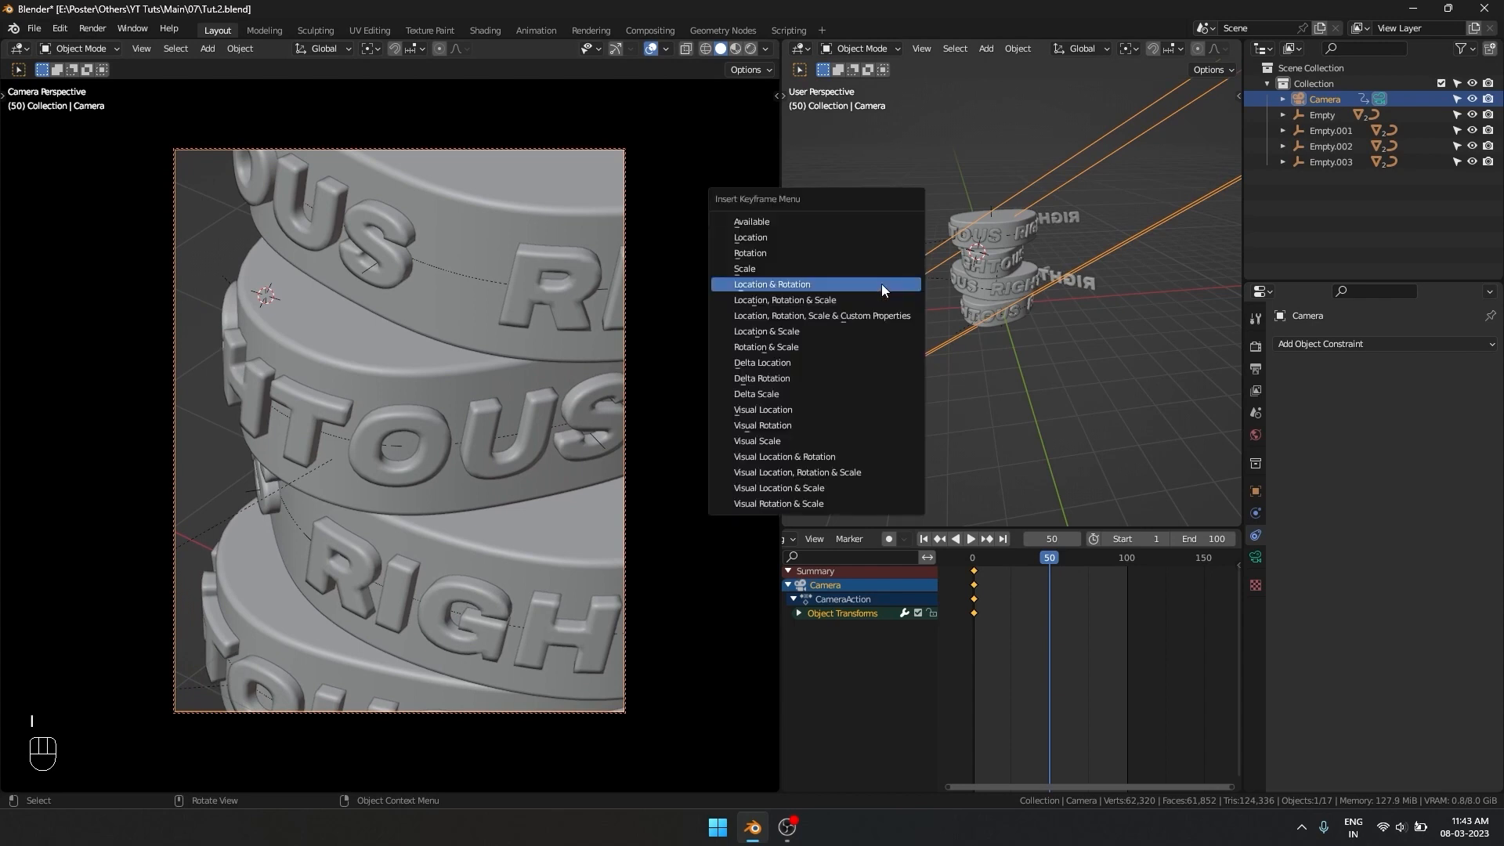
left_click(771, 284)
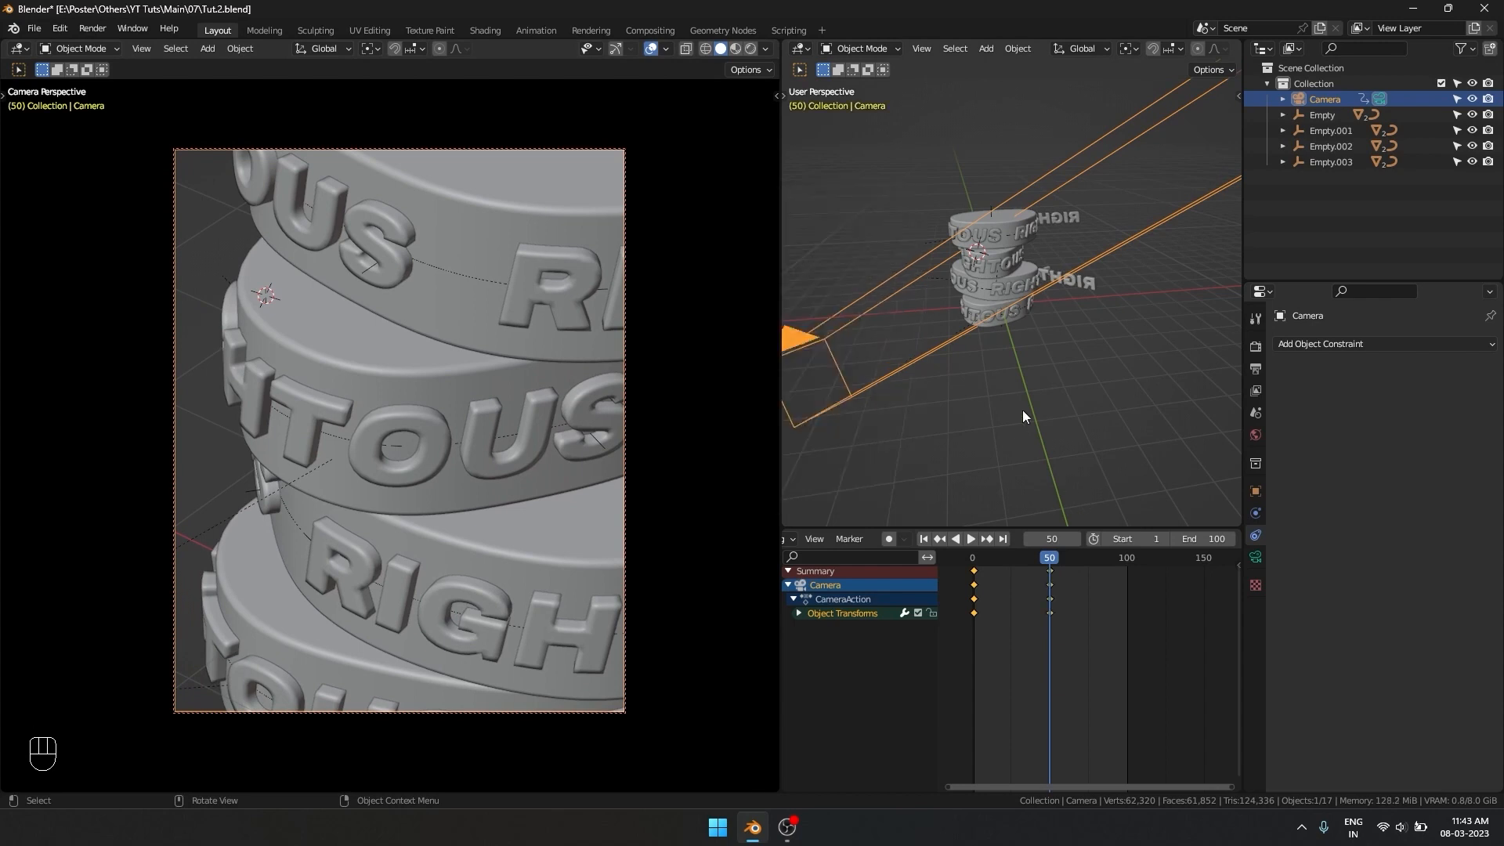
key("shift+Right")
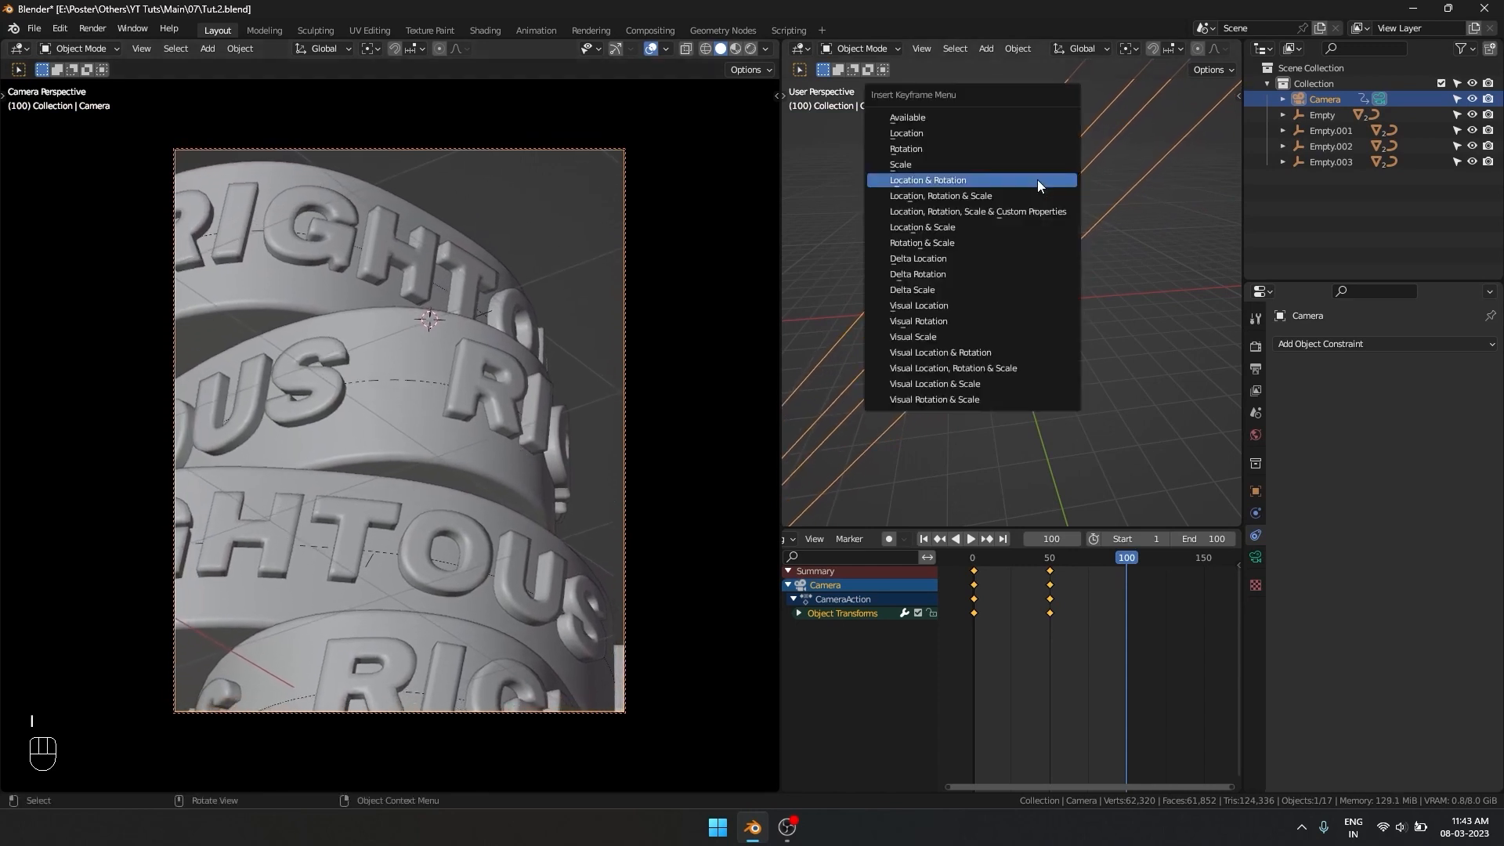
key("shift+Left")
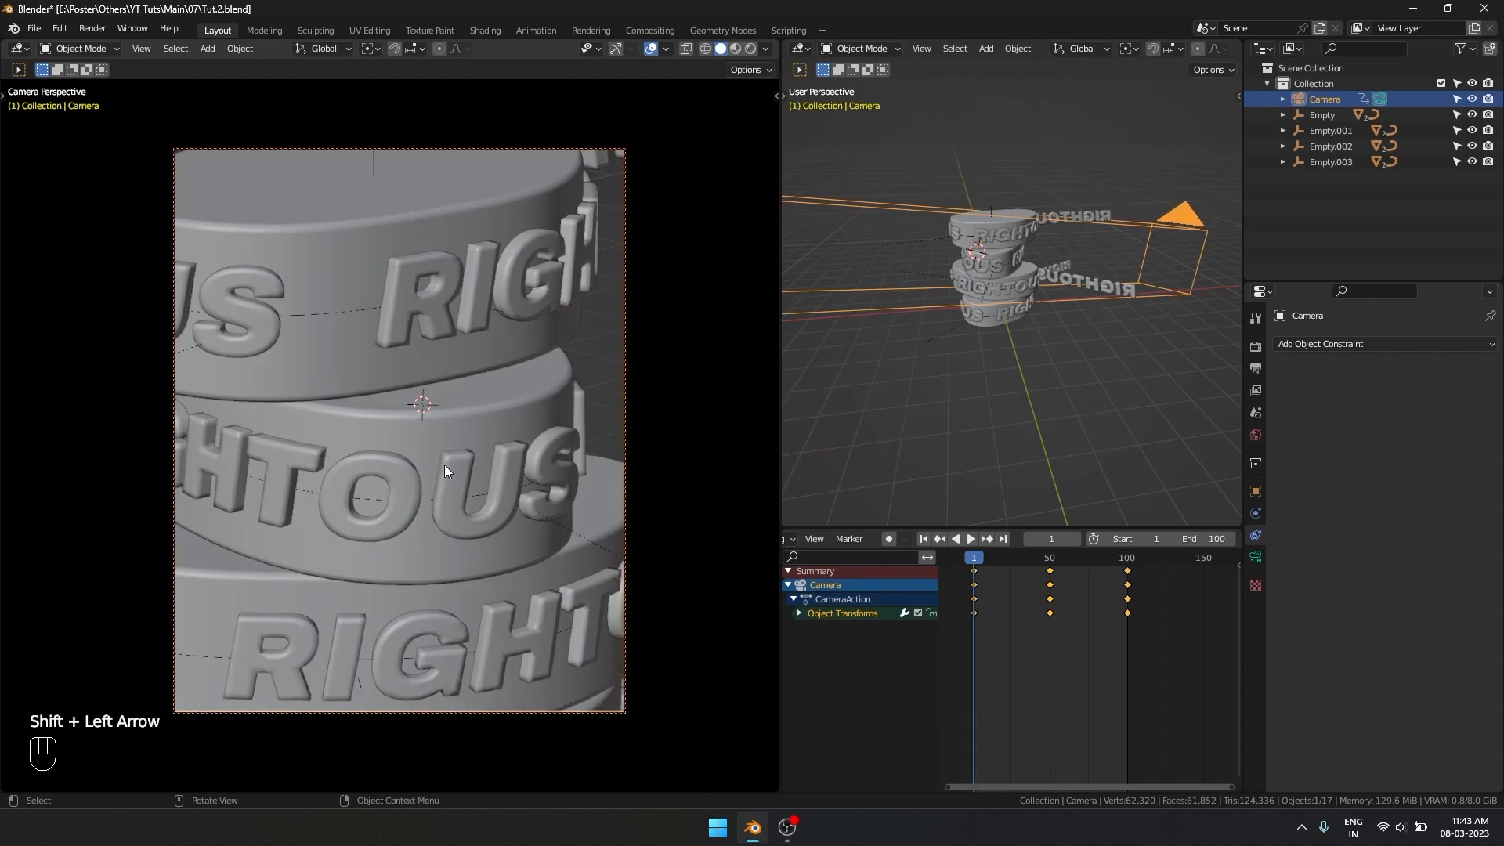
key("Up")
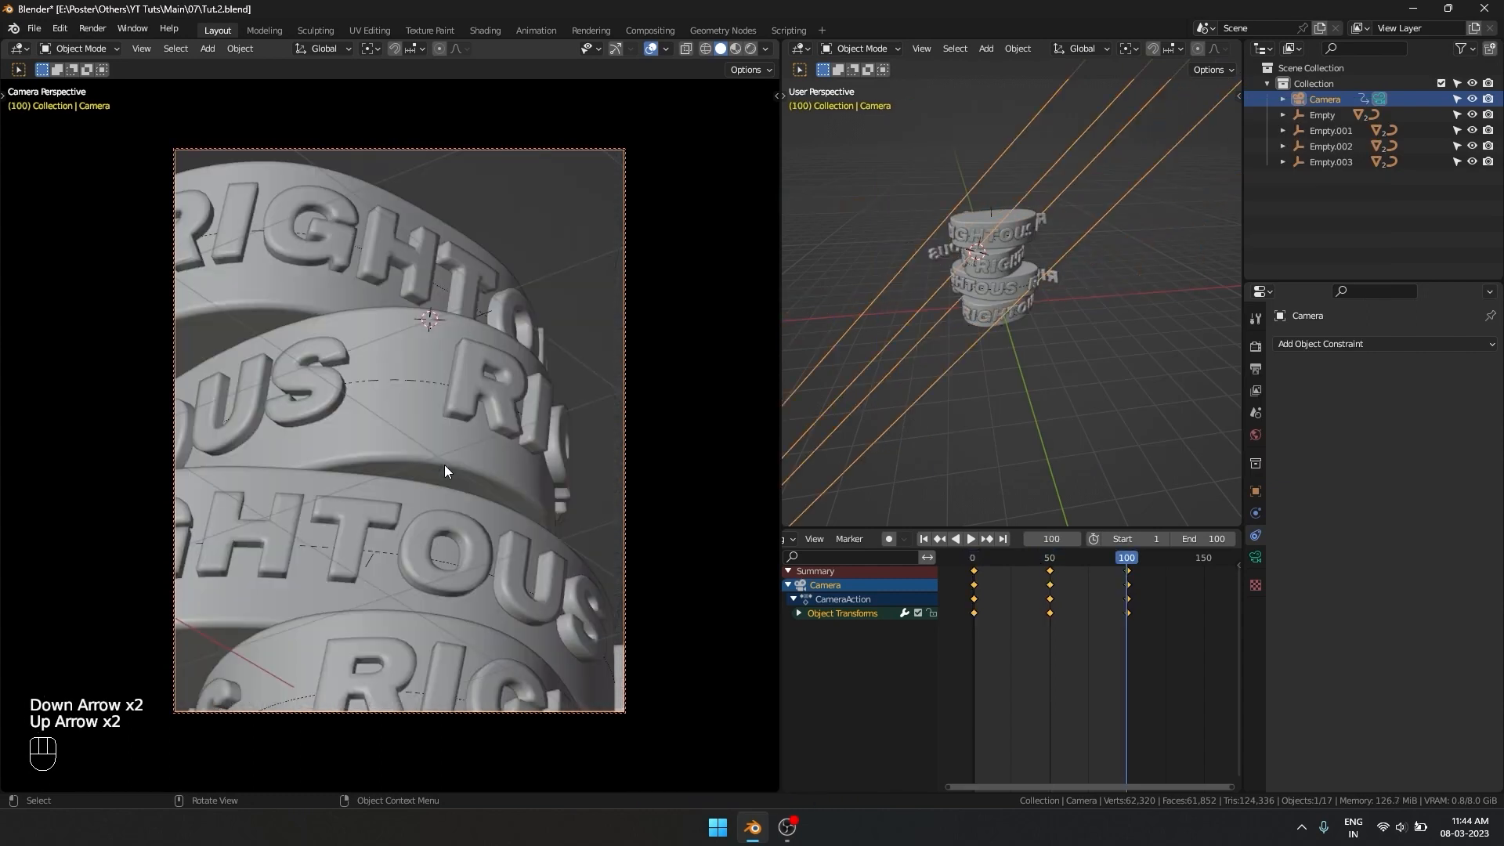
key("shift+space")
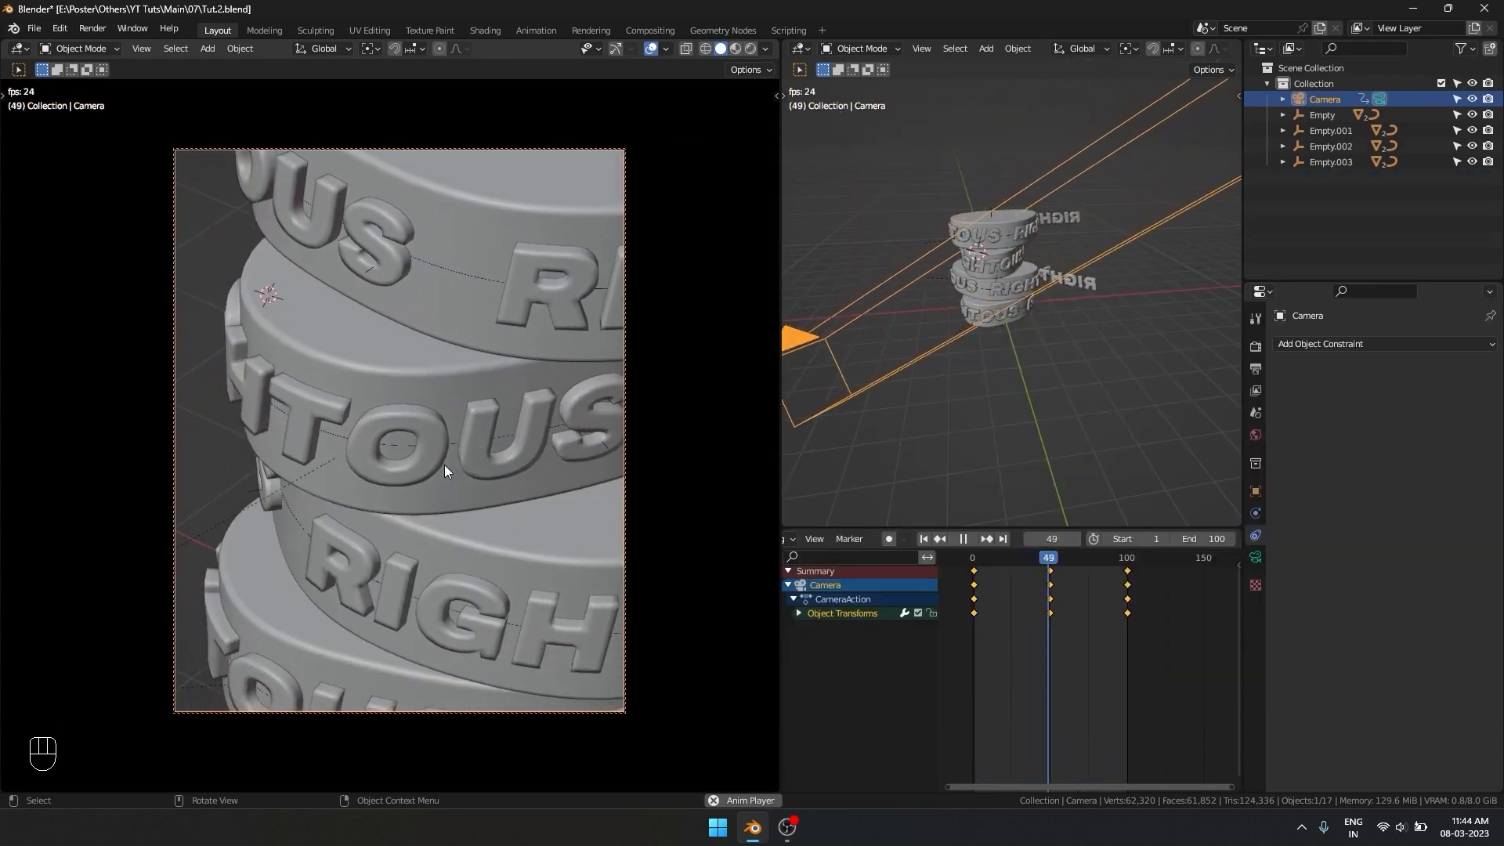
key("shift+space")
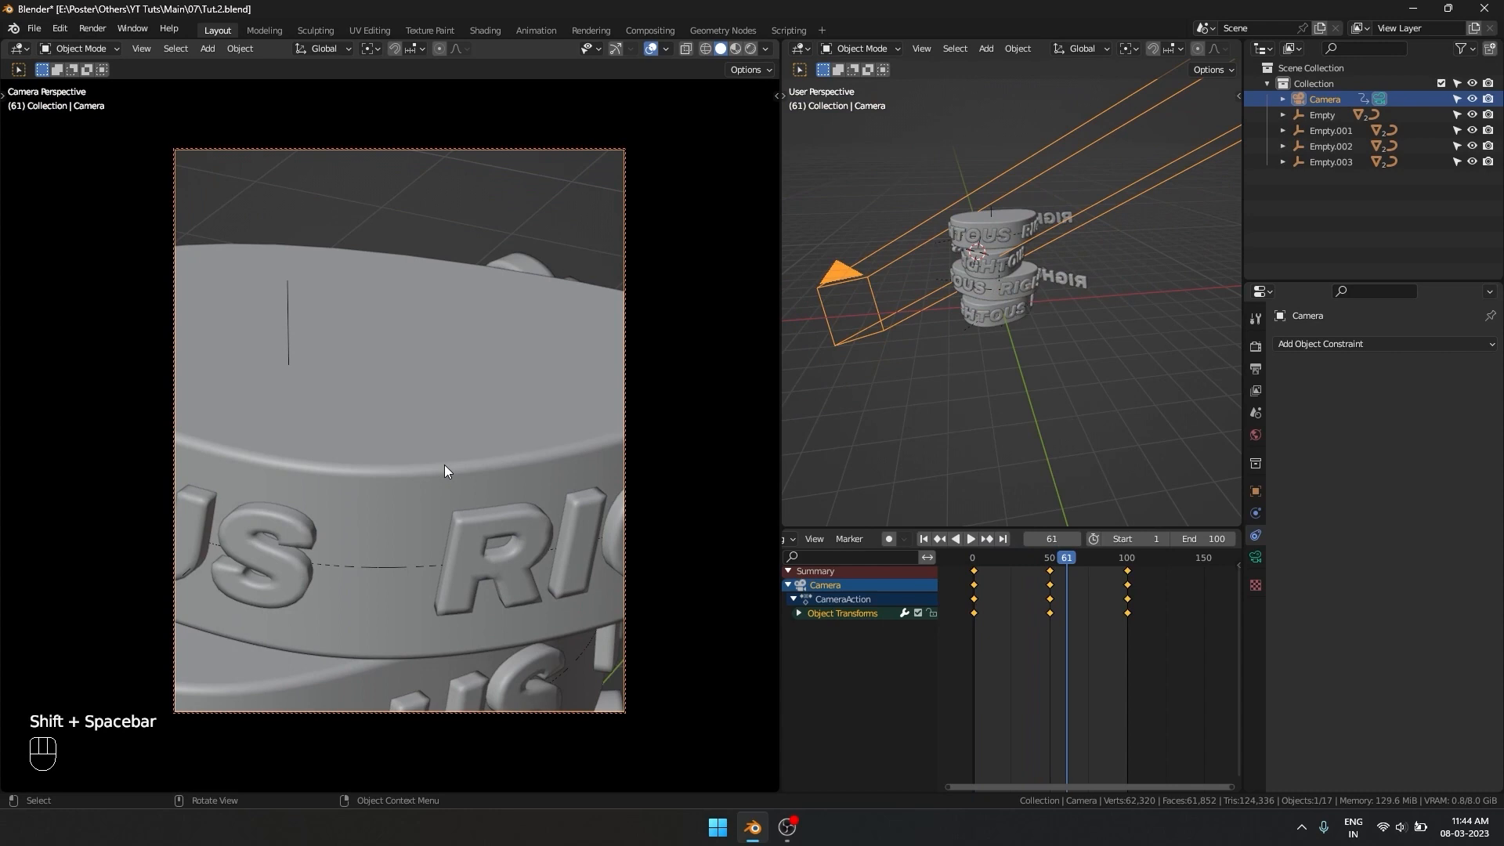
key("shift+Left")
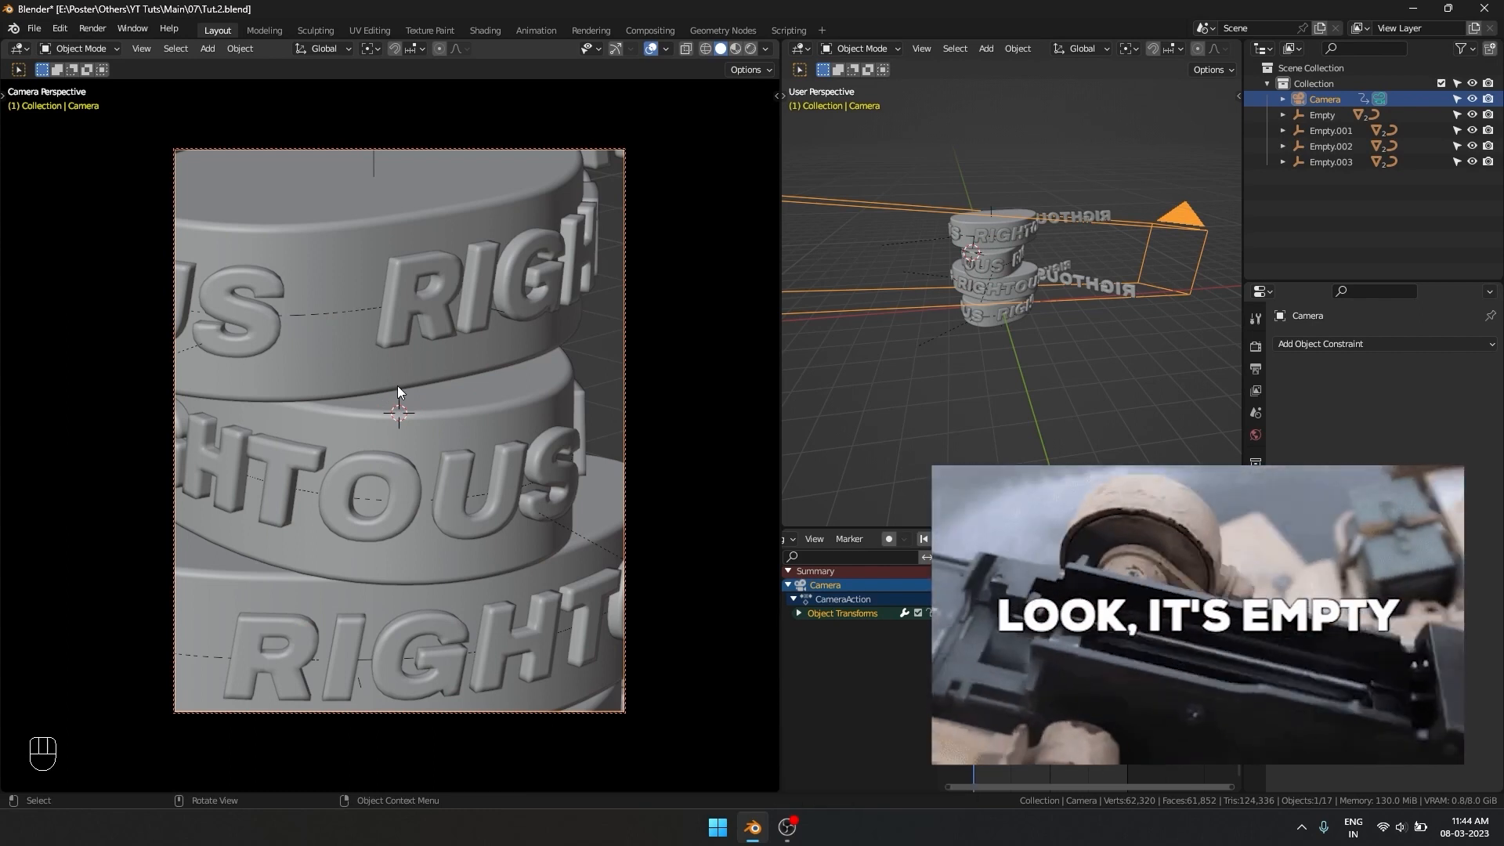
Add a new empty, Empty.004, at the centre of the rings
key("shift+a")
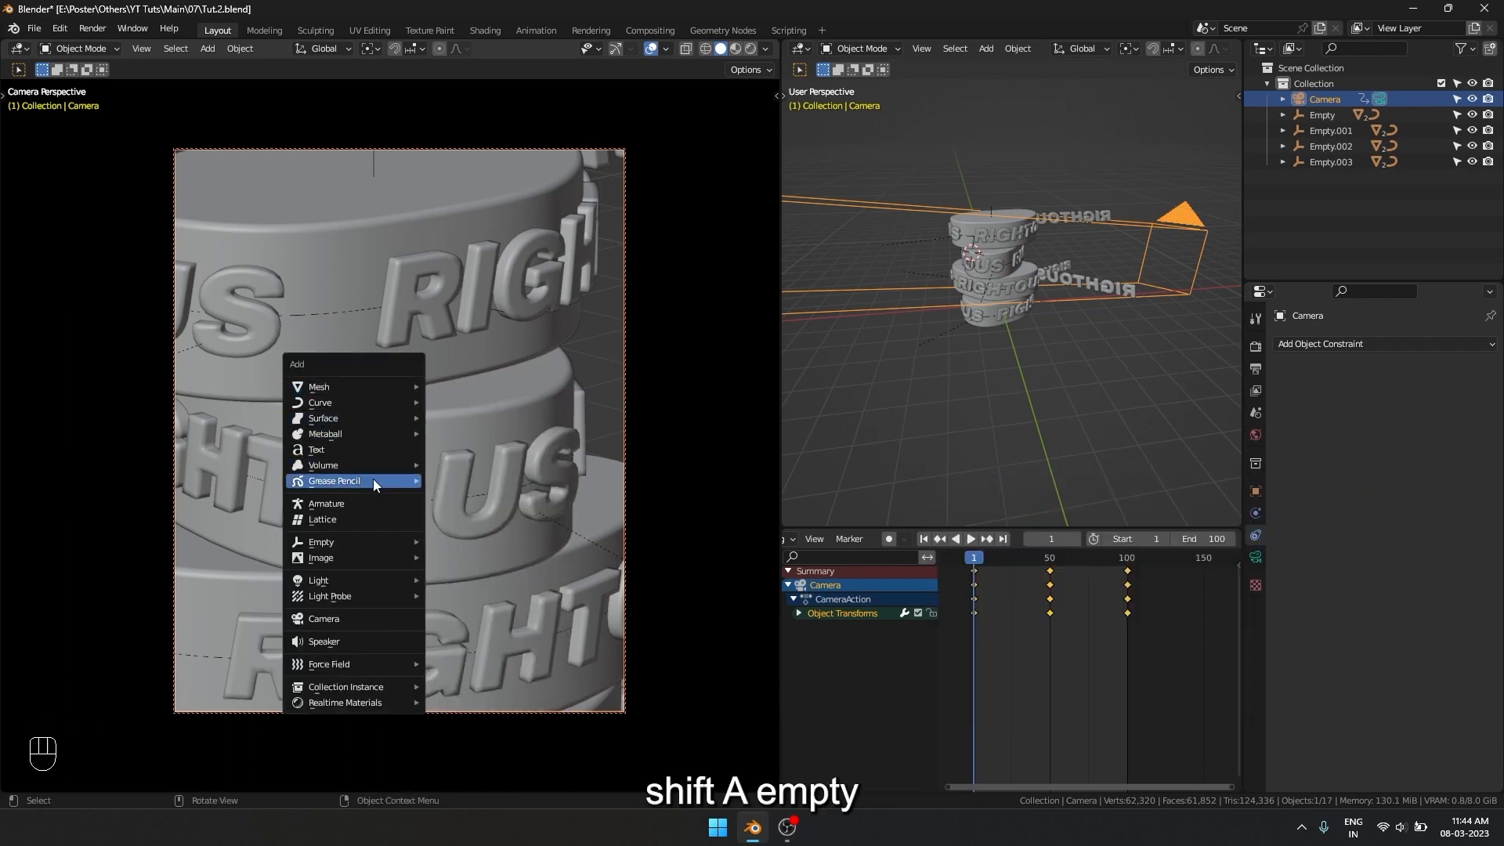
left_click(320, 543)
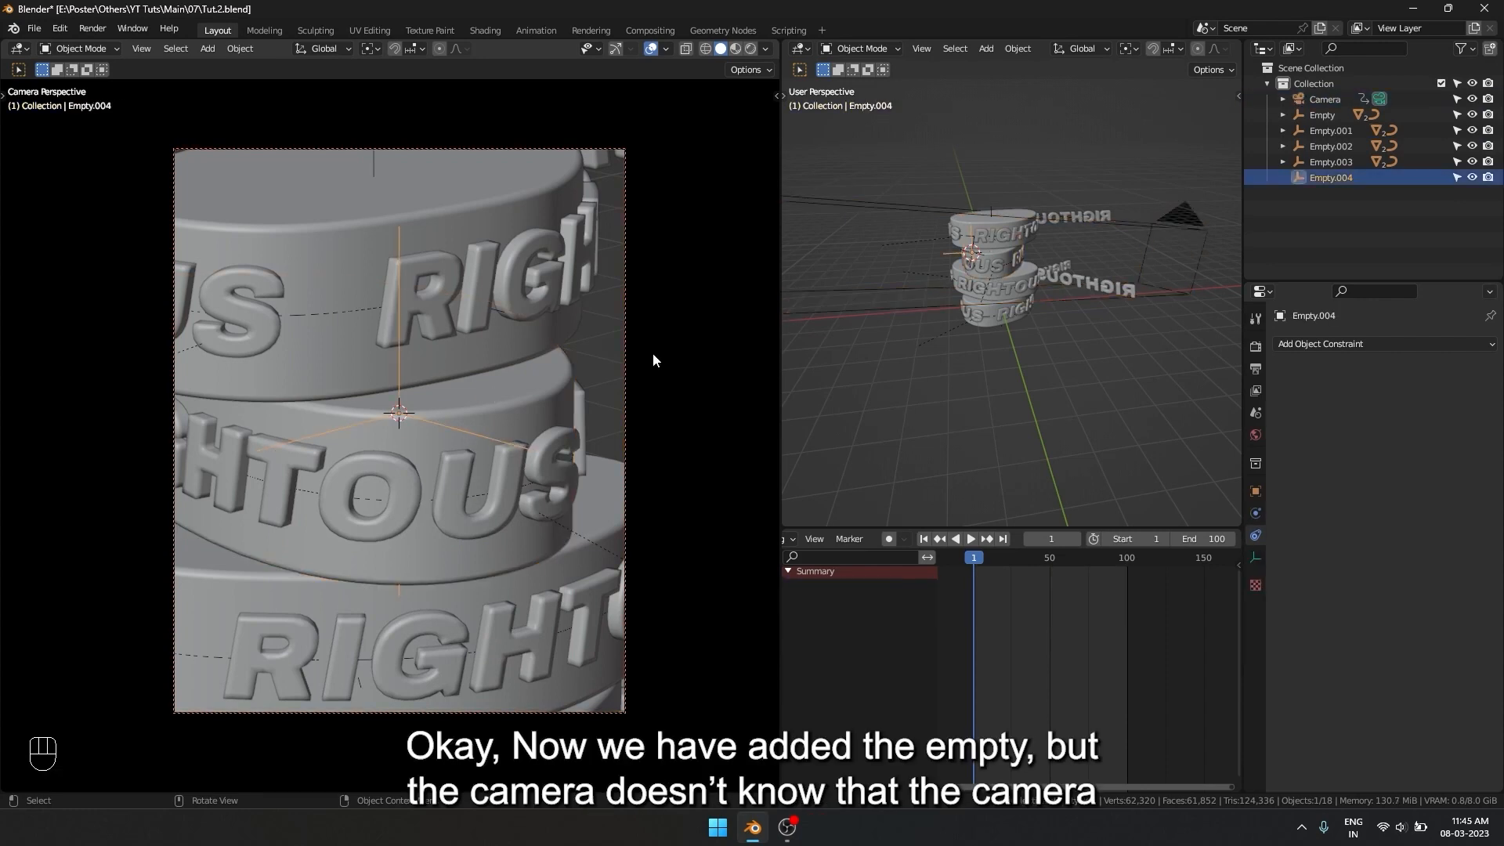
mouse_move(625, 335)
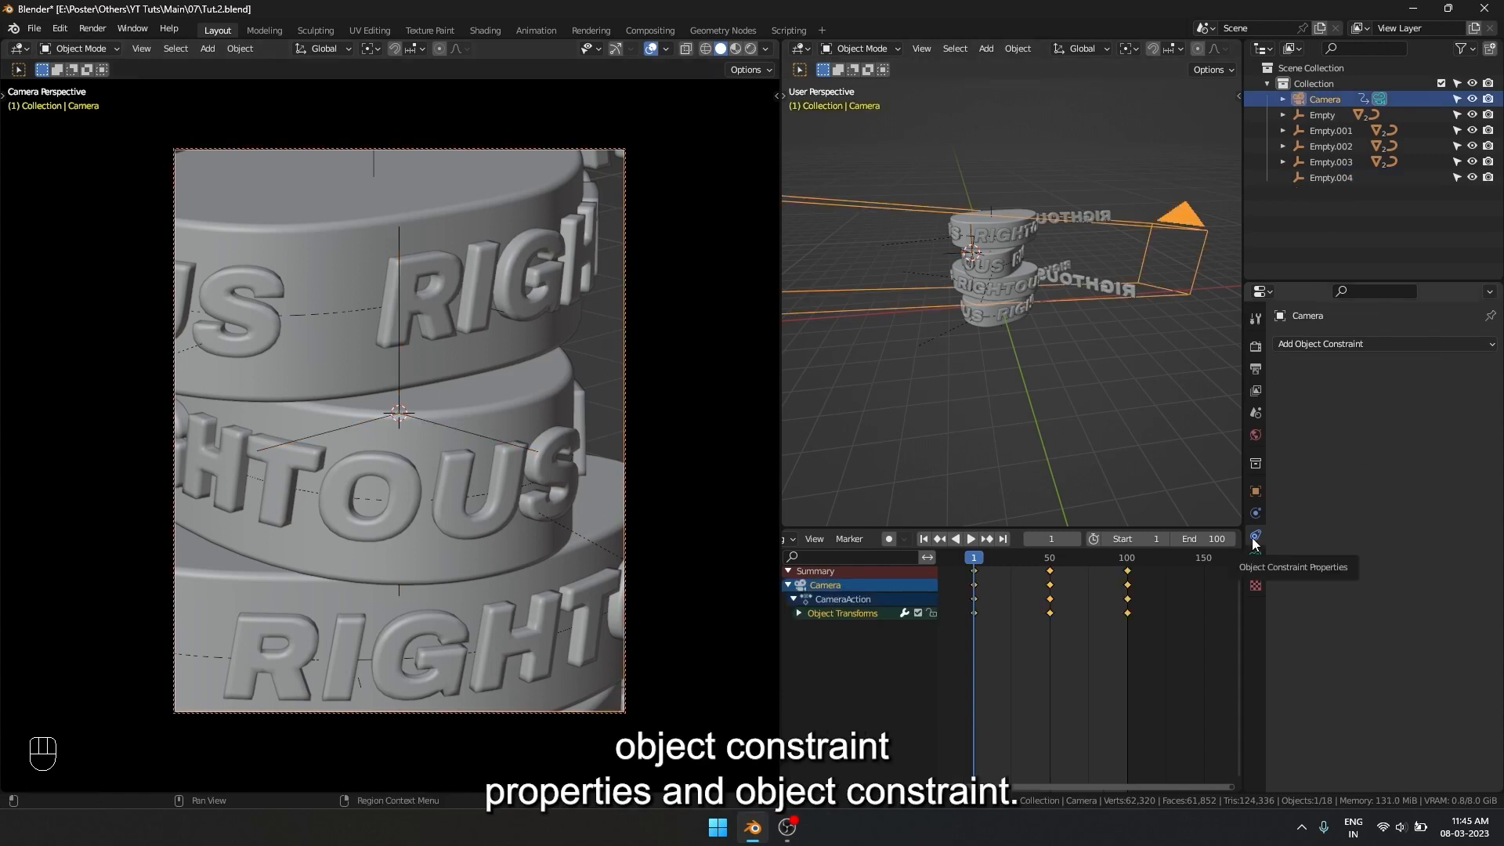
Give the camera a Track To constraint aimed at Empty.004
left_click(1379, 343)
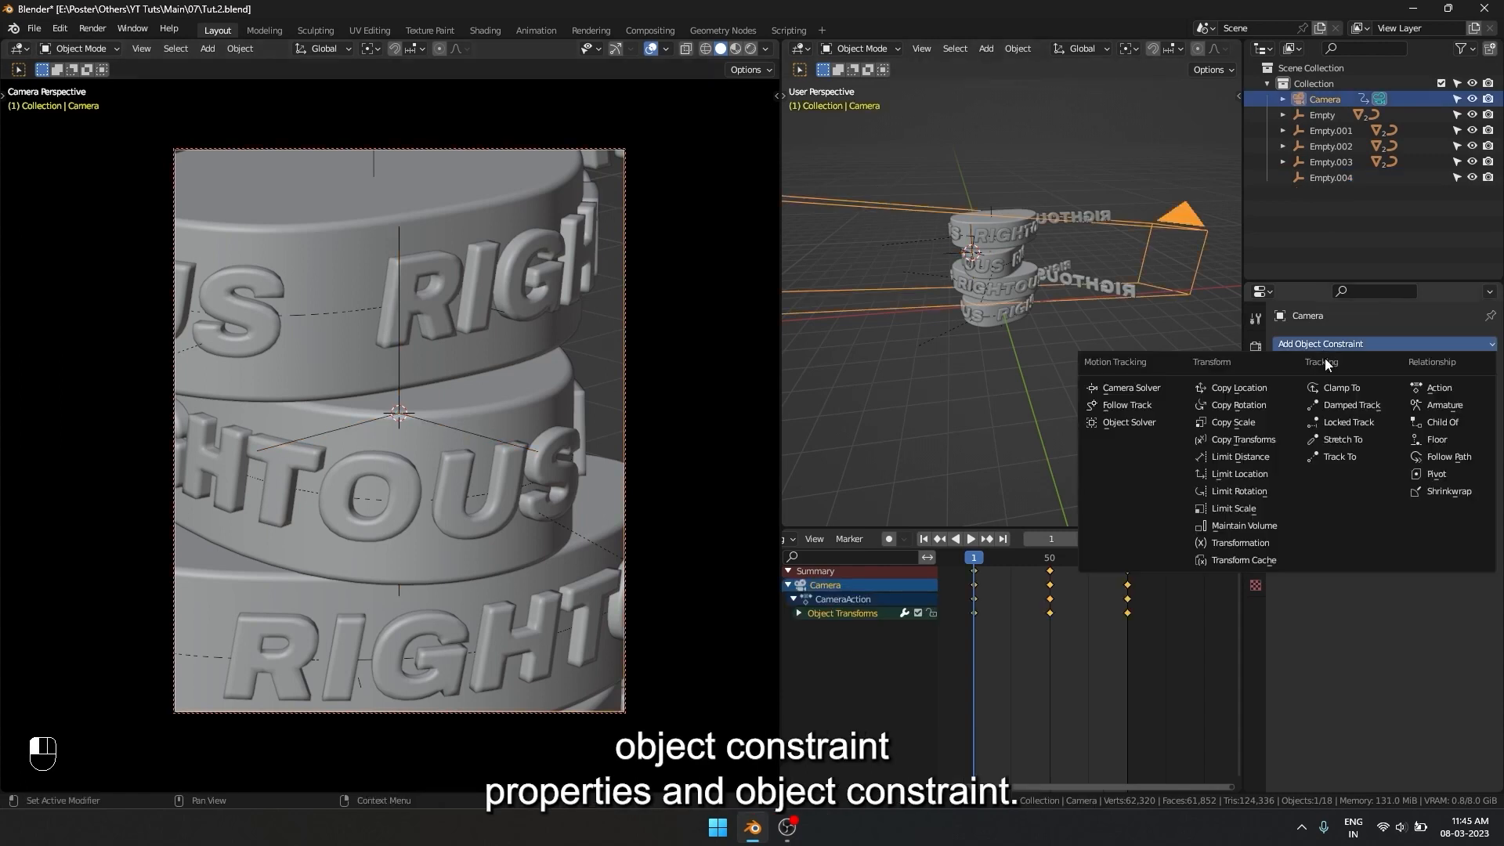
left_click(1336, 461)
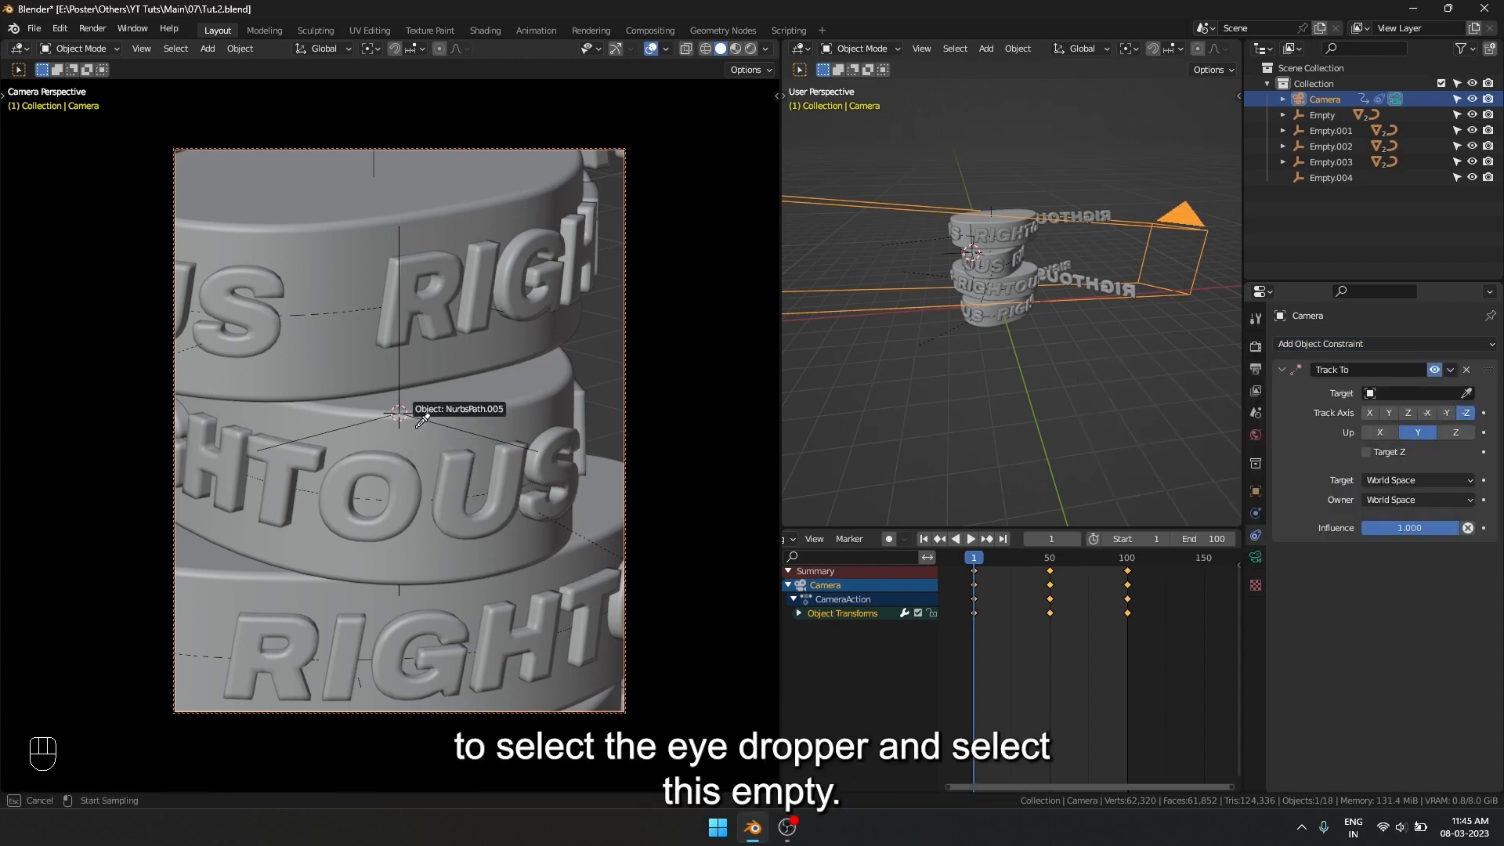
left_click(400, 430)
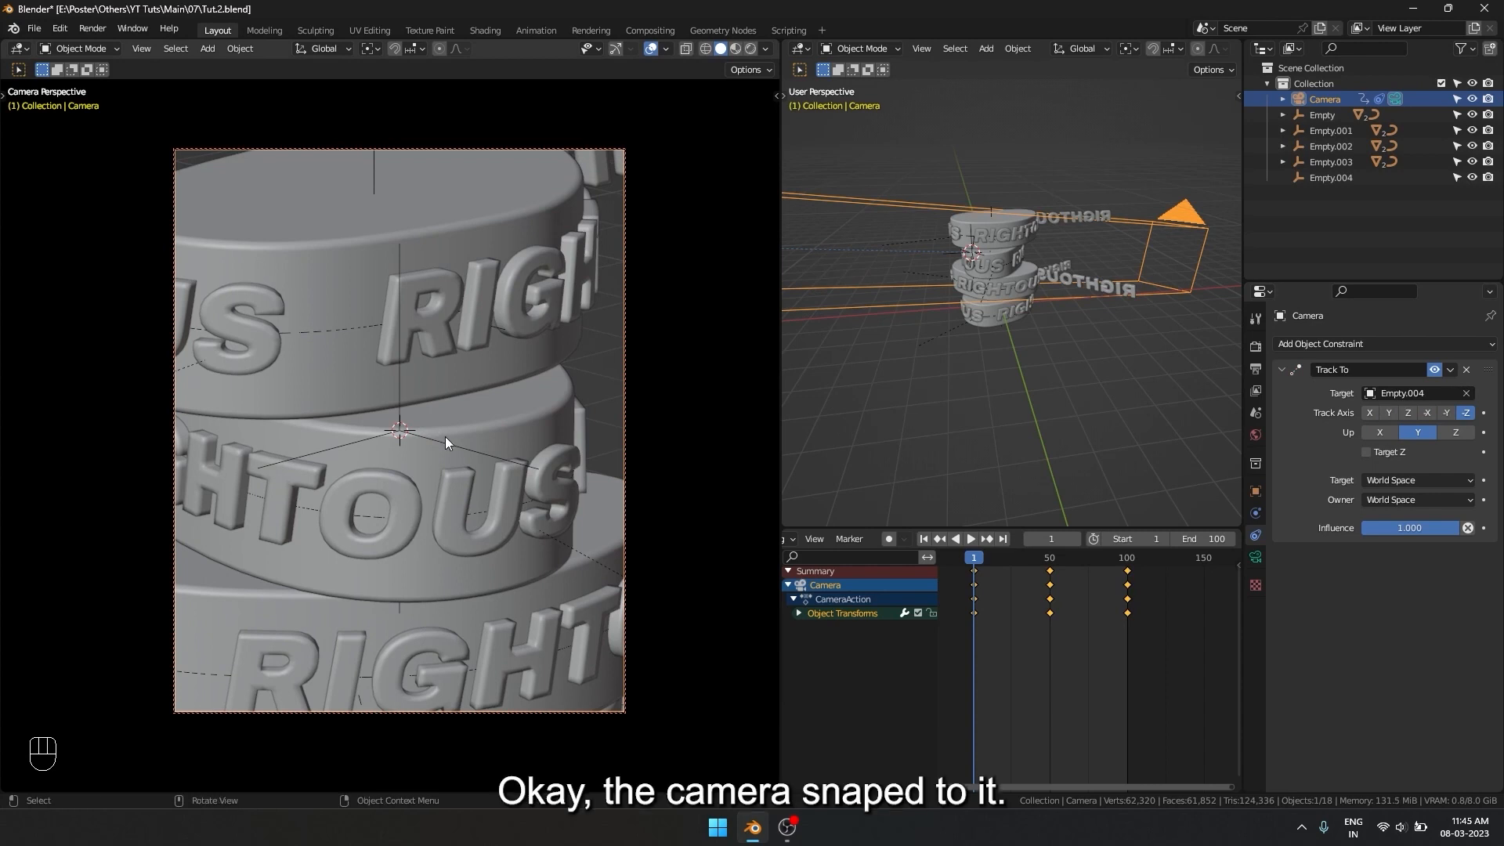
left_click(970, 537)
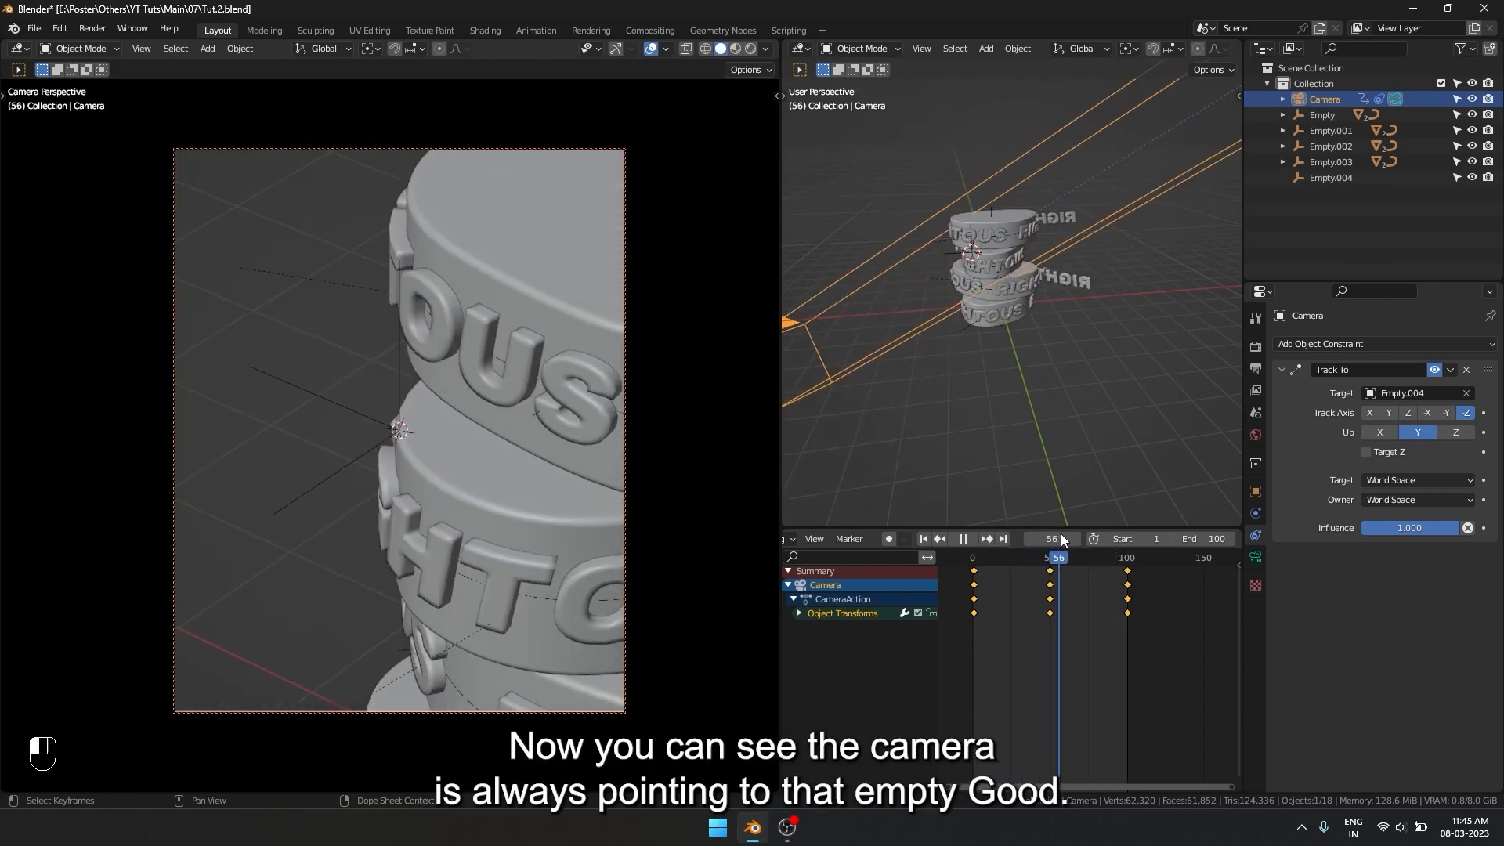
Keyframe the Track To influence at 1 on frame 1, check the aim, and move to frame 50
left_click_drag(1060, 556, 1003, 556)
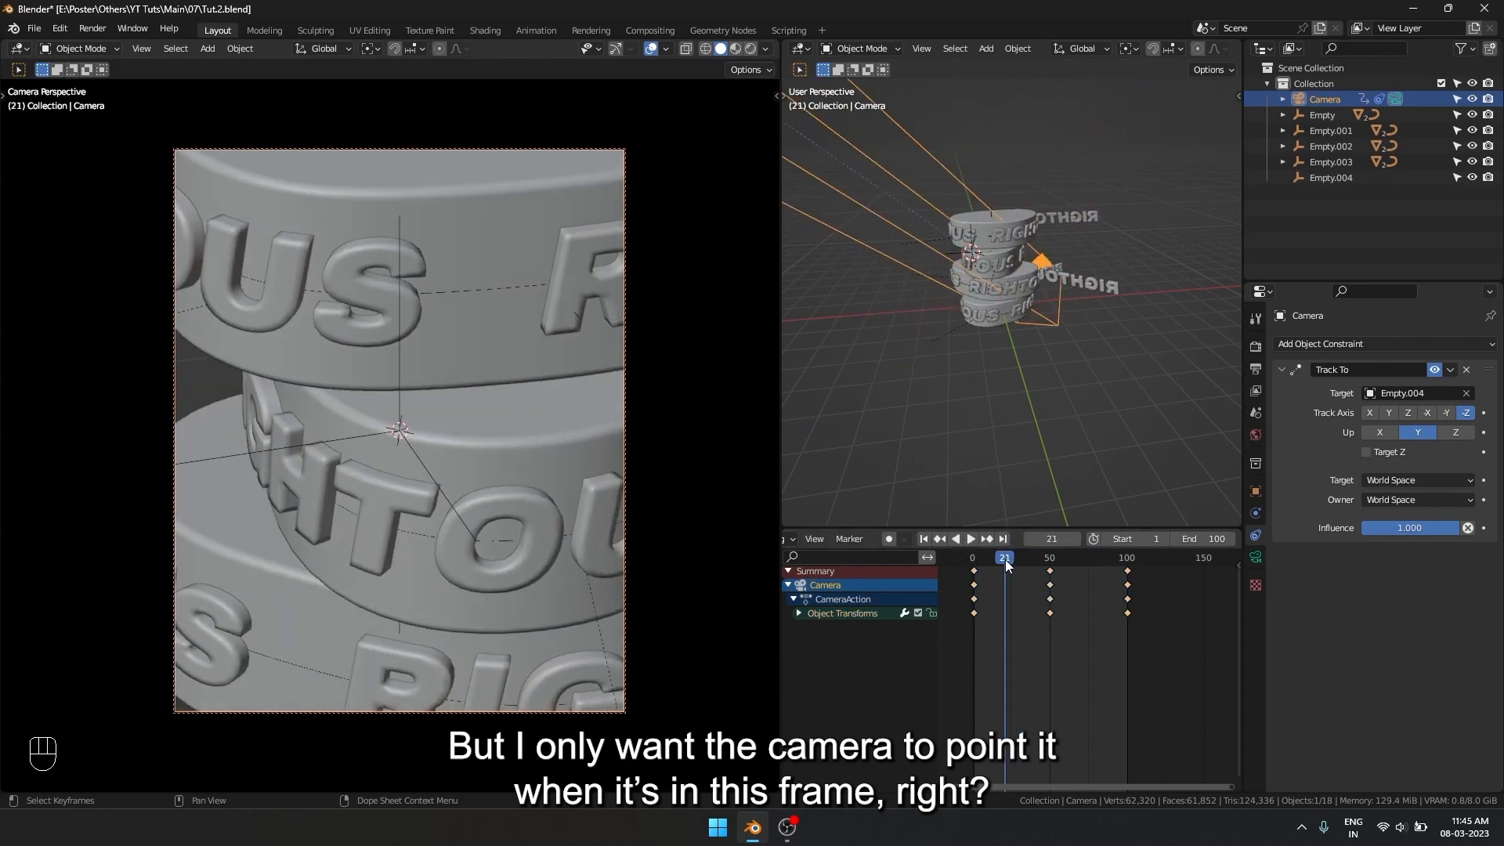
key("Down")
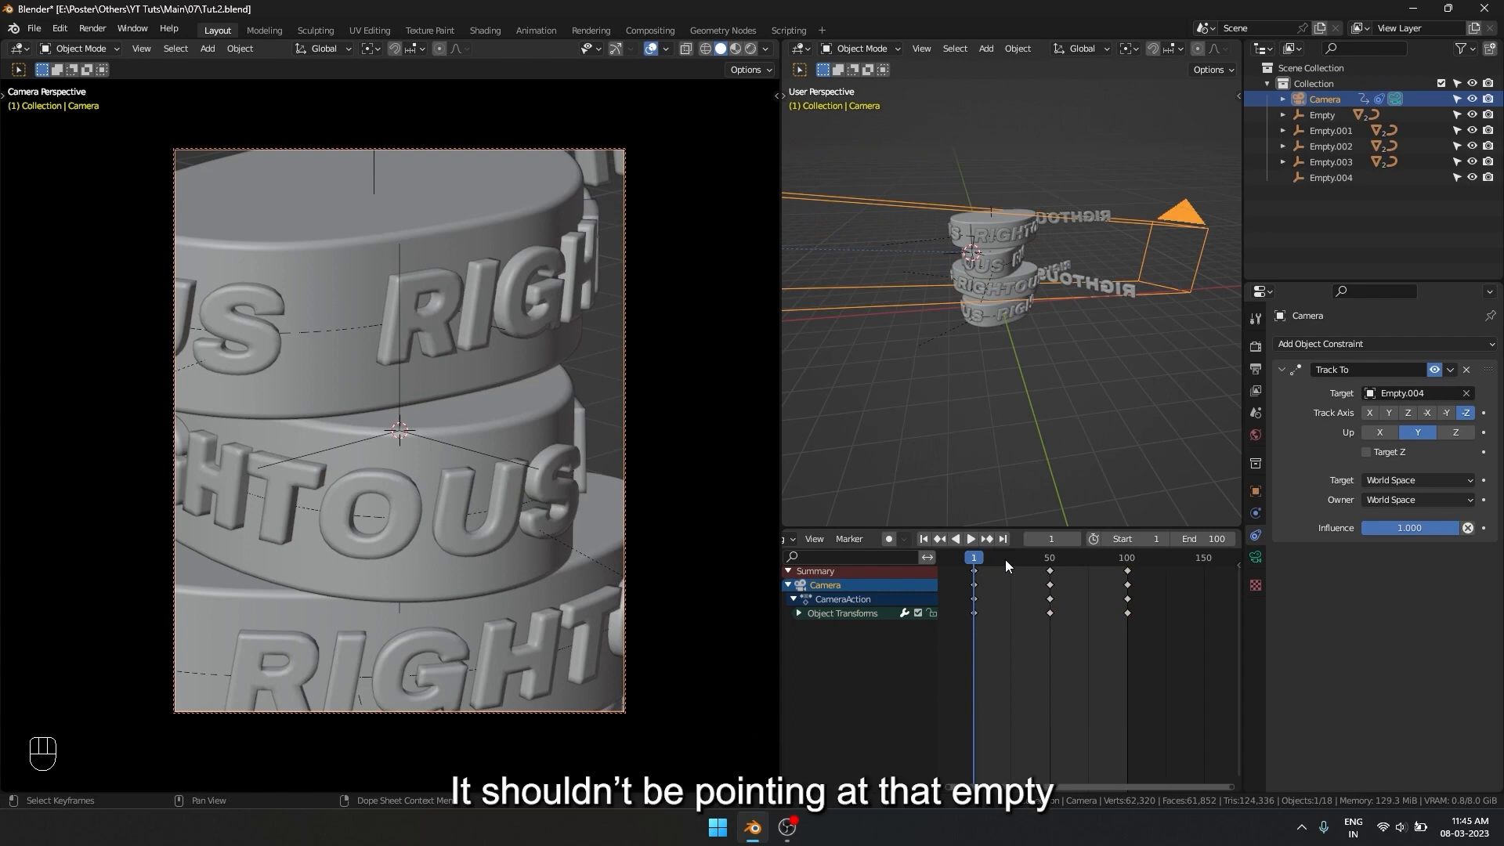
key("Up")
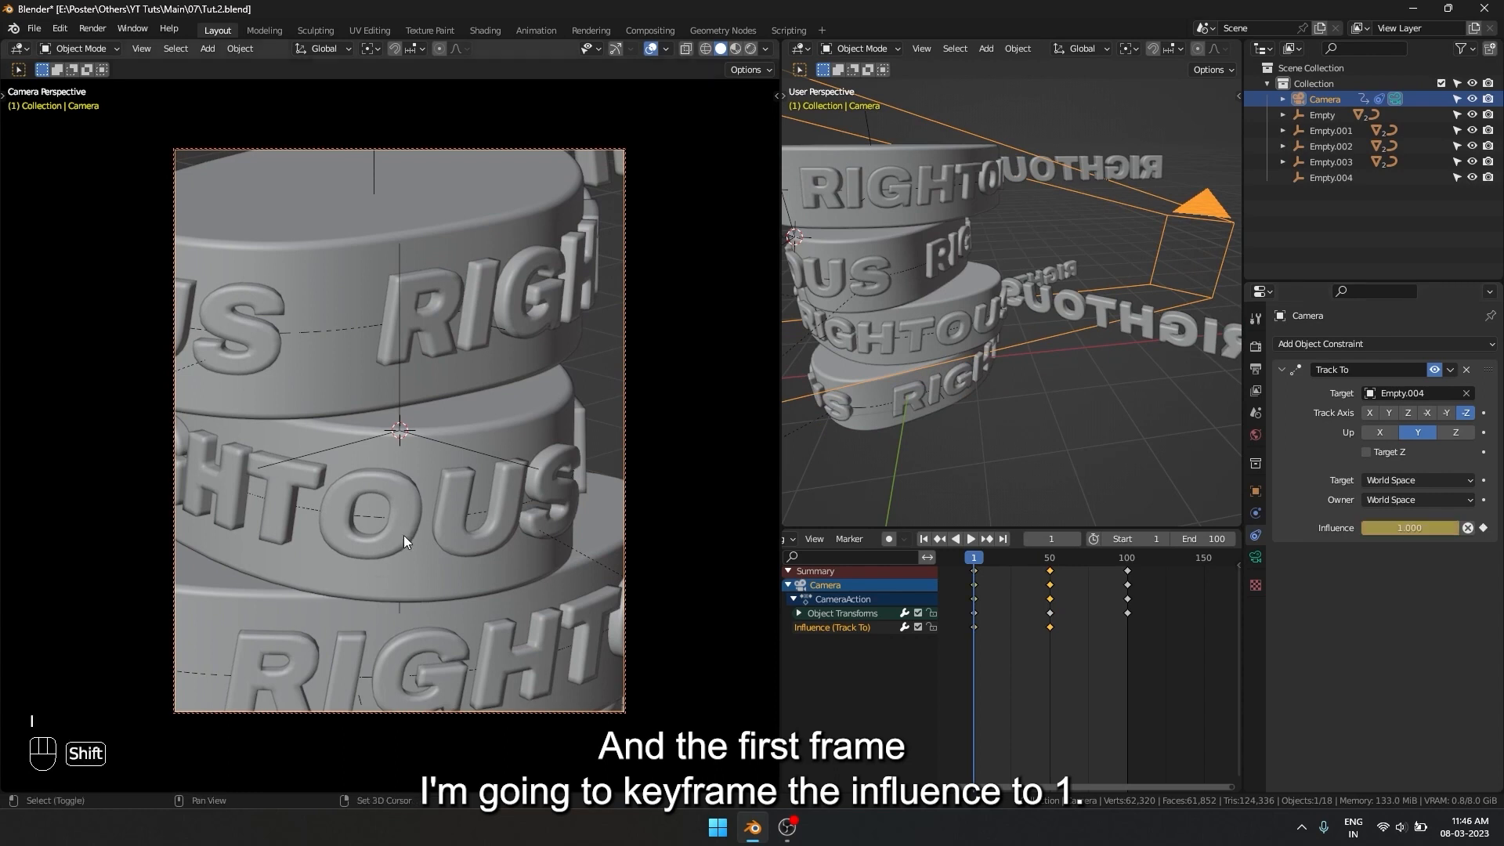
left_click(969, 538)
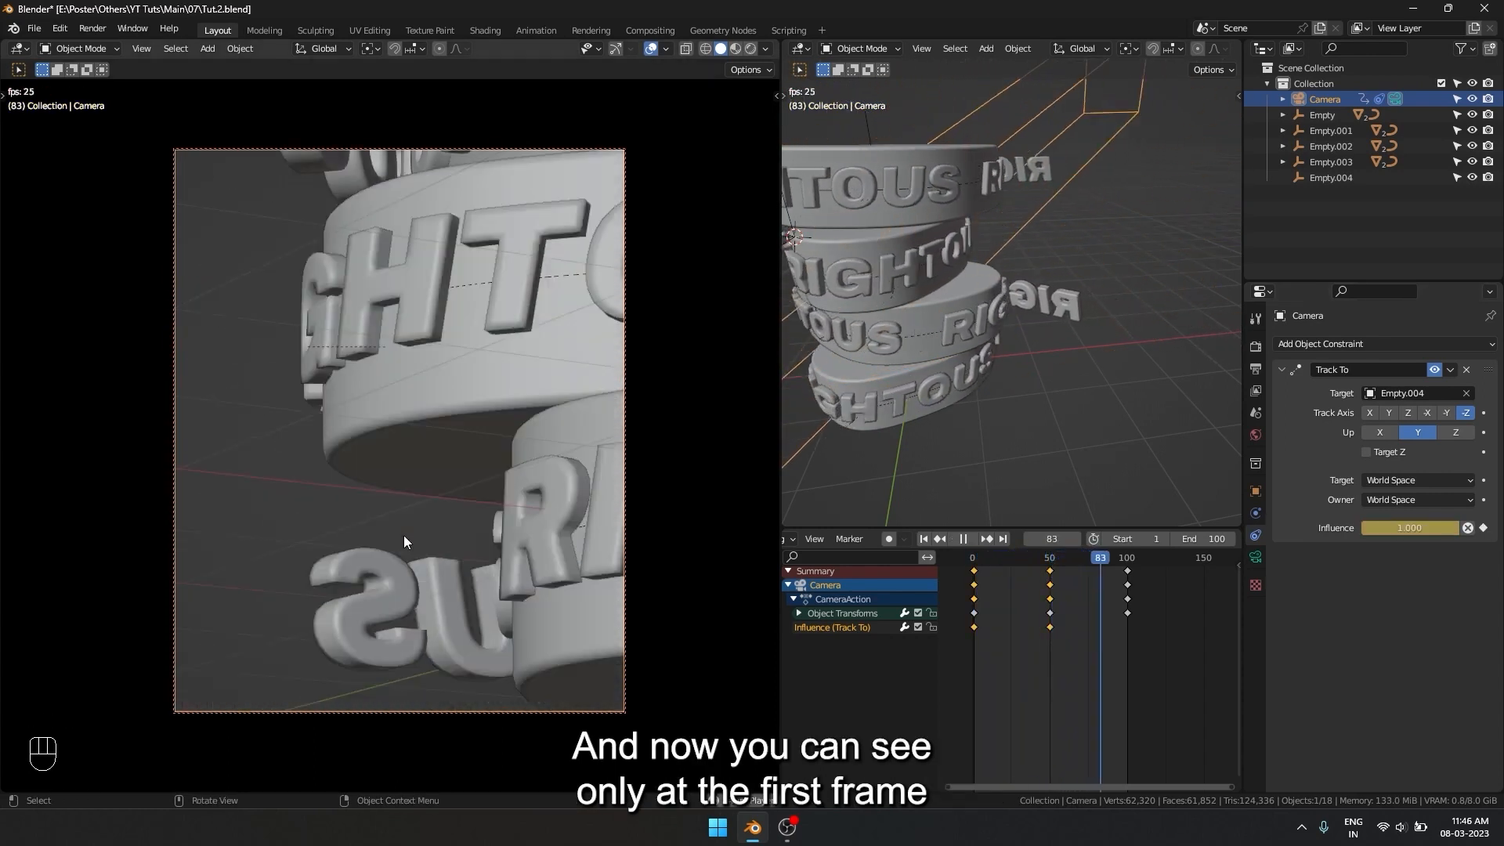
left_click(1021, 558)
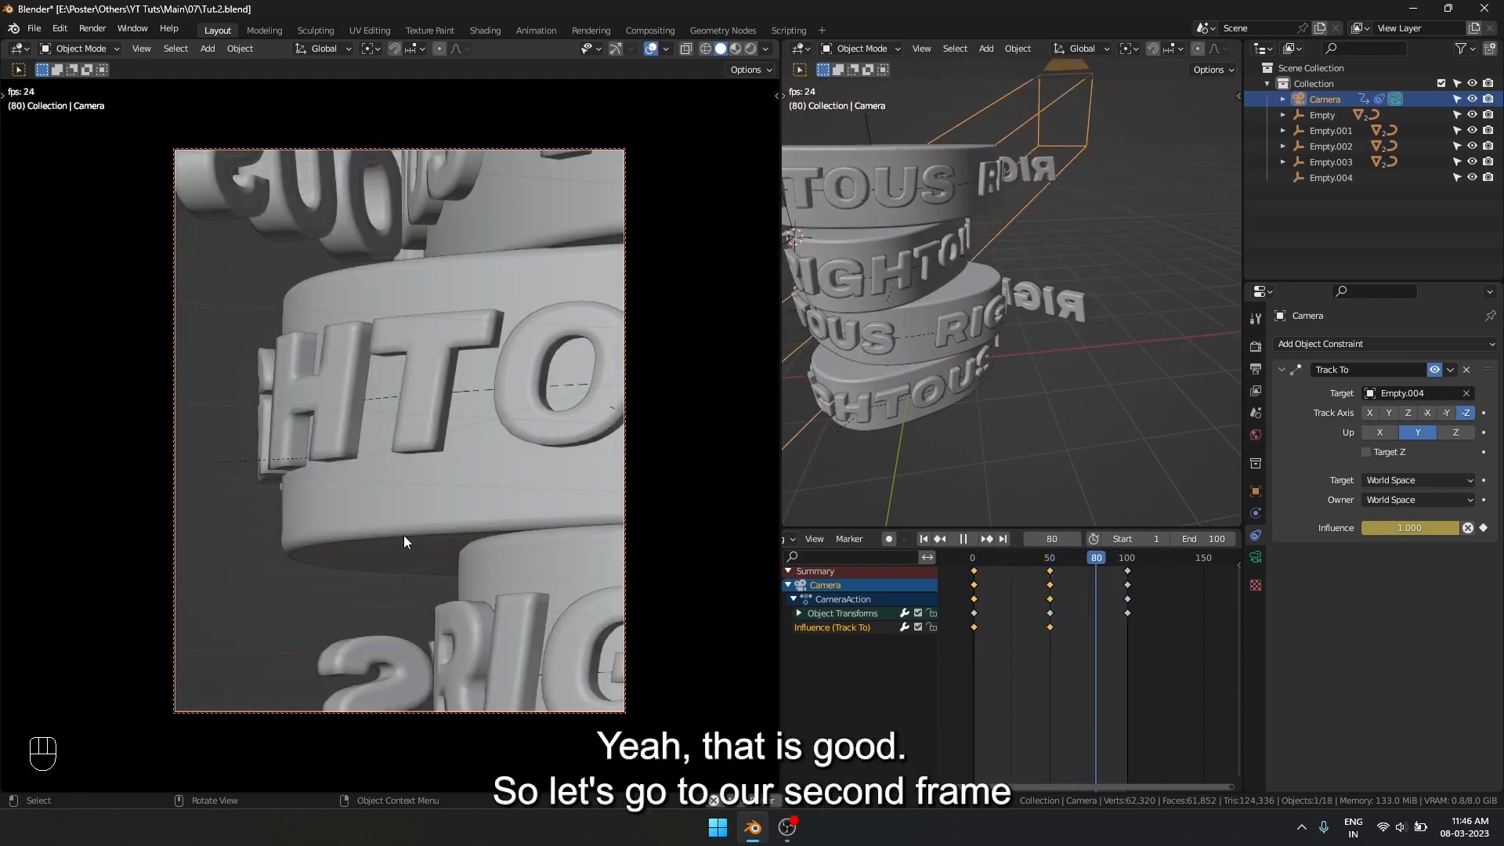
key("Up")
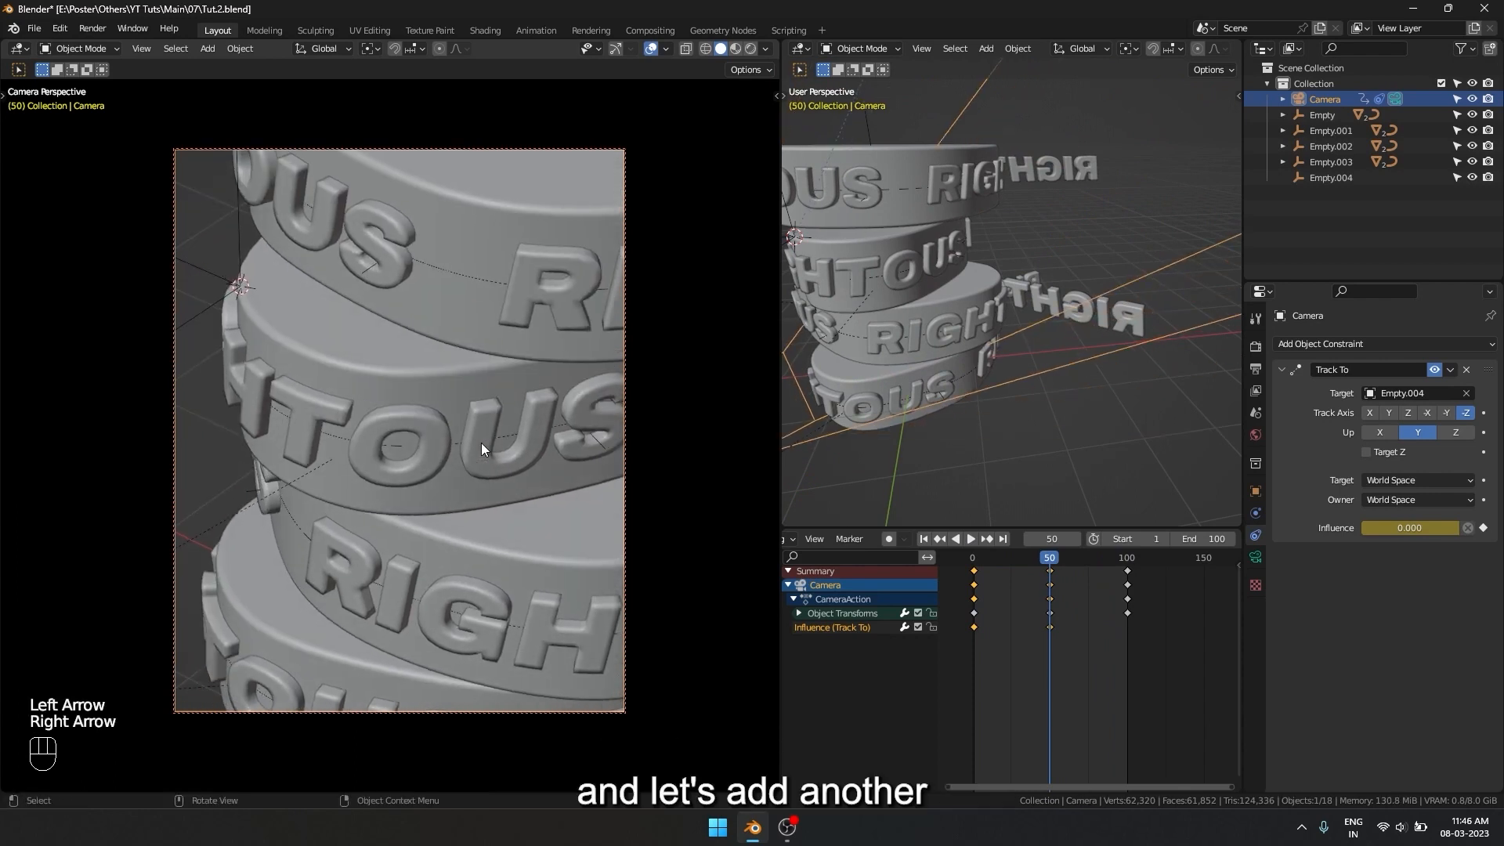
Add a plain-axes empty, Empty.005, on the middle ring at frame 50
key("shift+a")
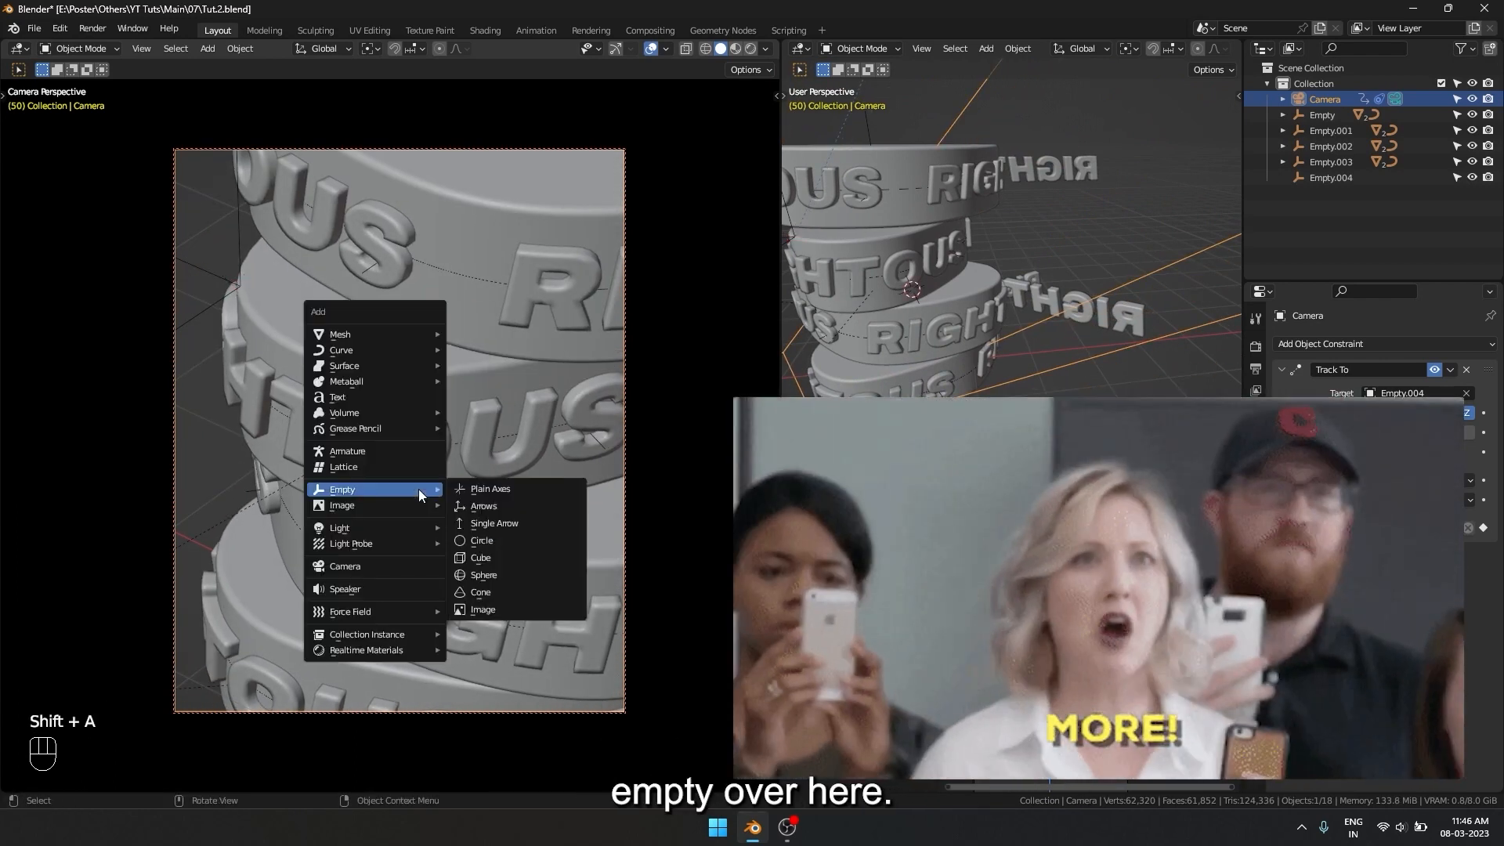
left_click(489, 489)
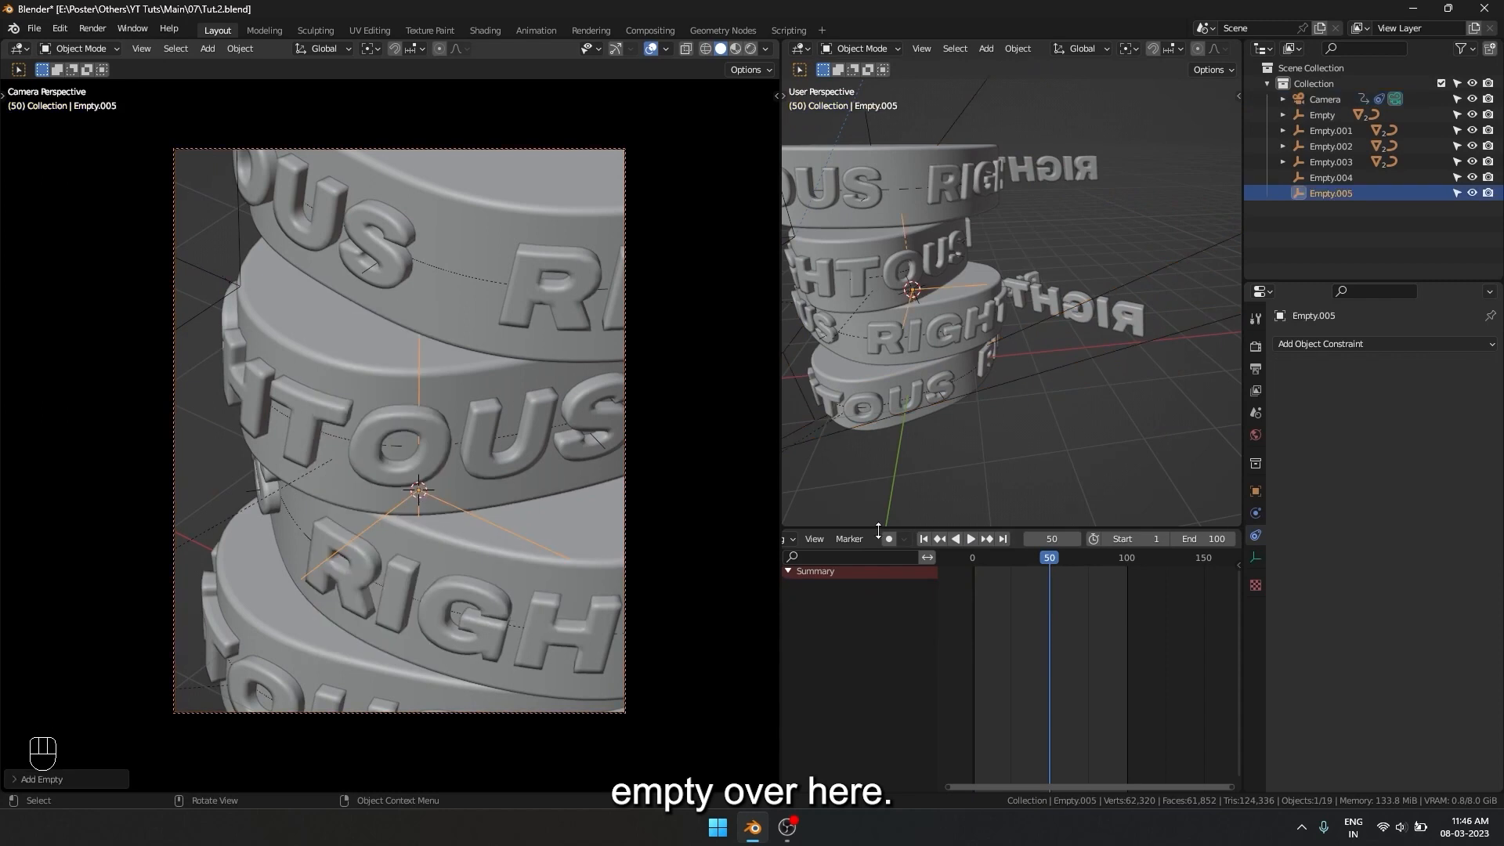
mouse_move(1024, 143)
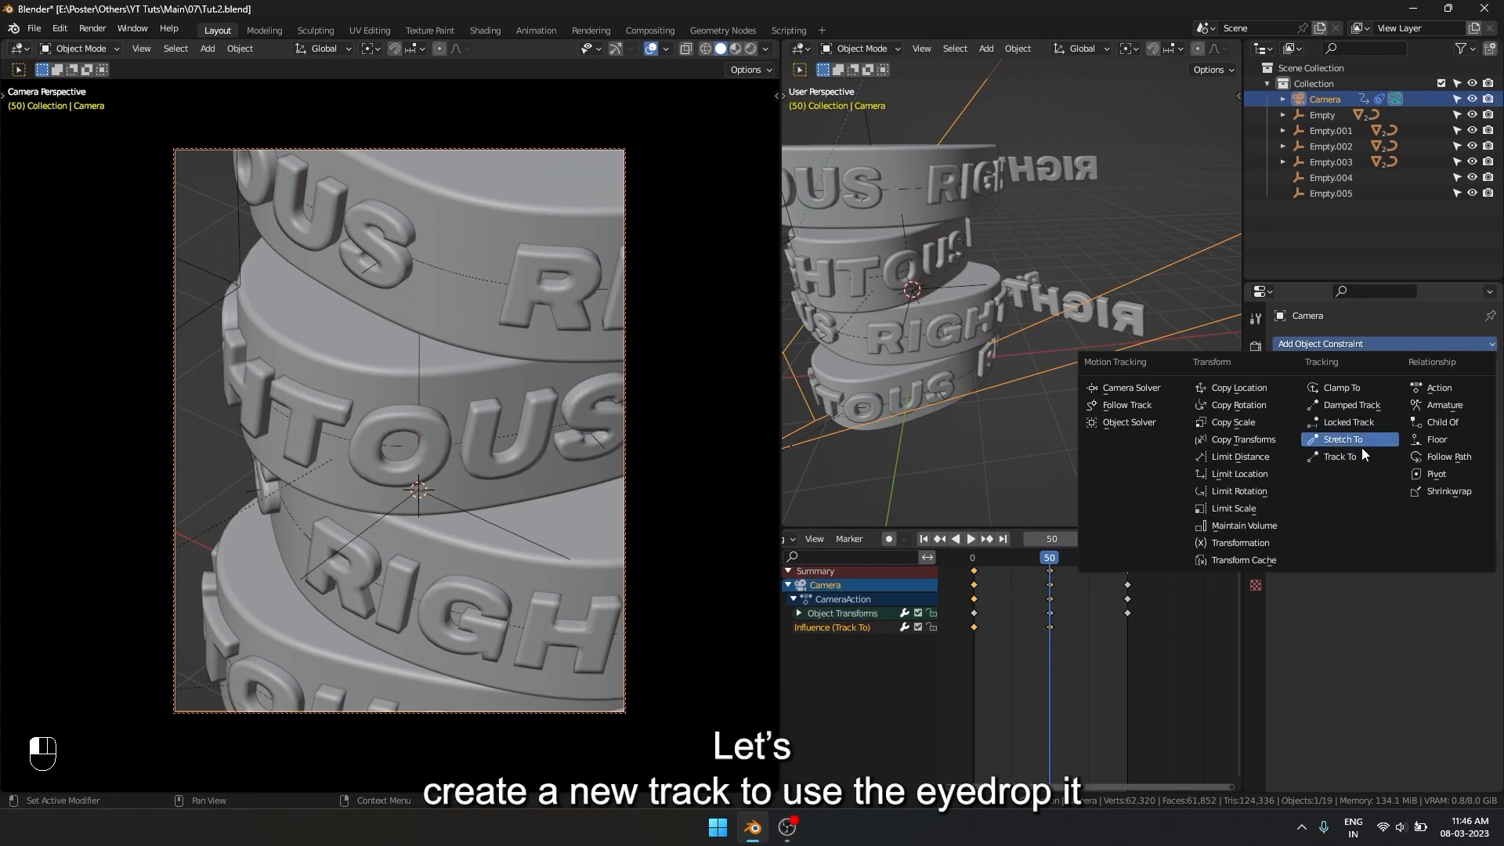
Give the camera a second Track To targeting Empty.005 and keyframe its influence
left_click(1332, 459)
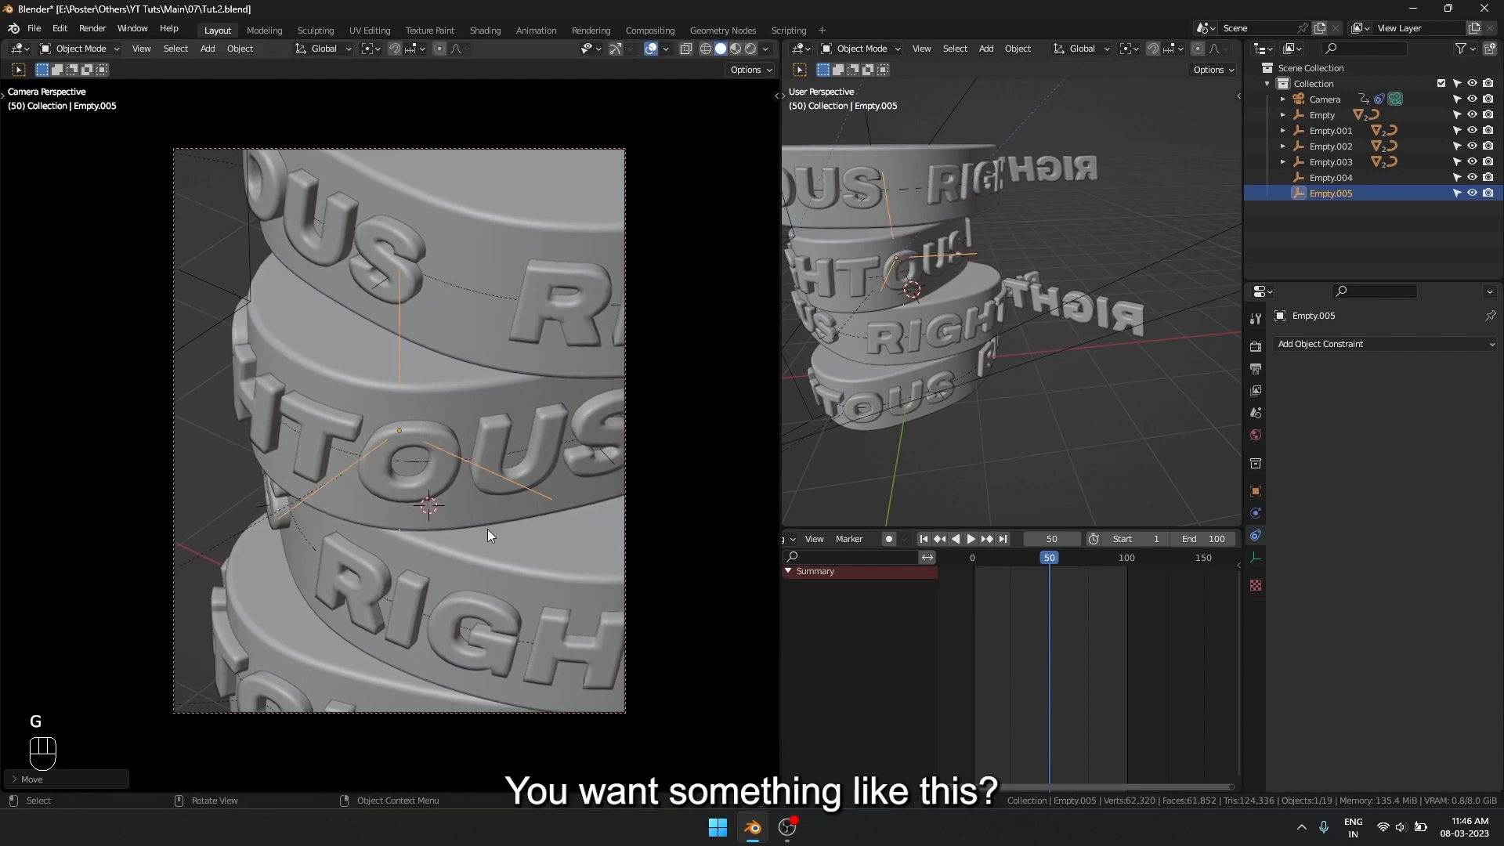
mouse_move(993, 225)
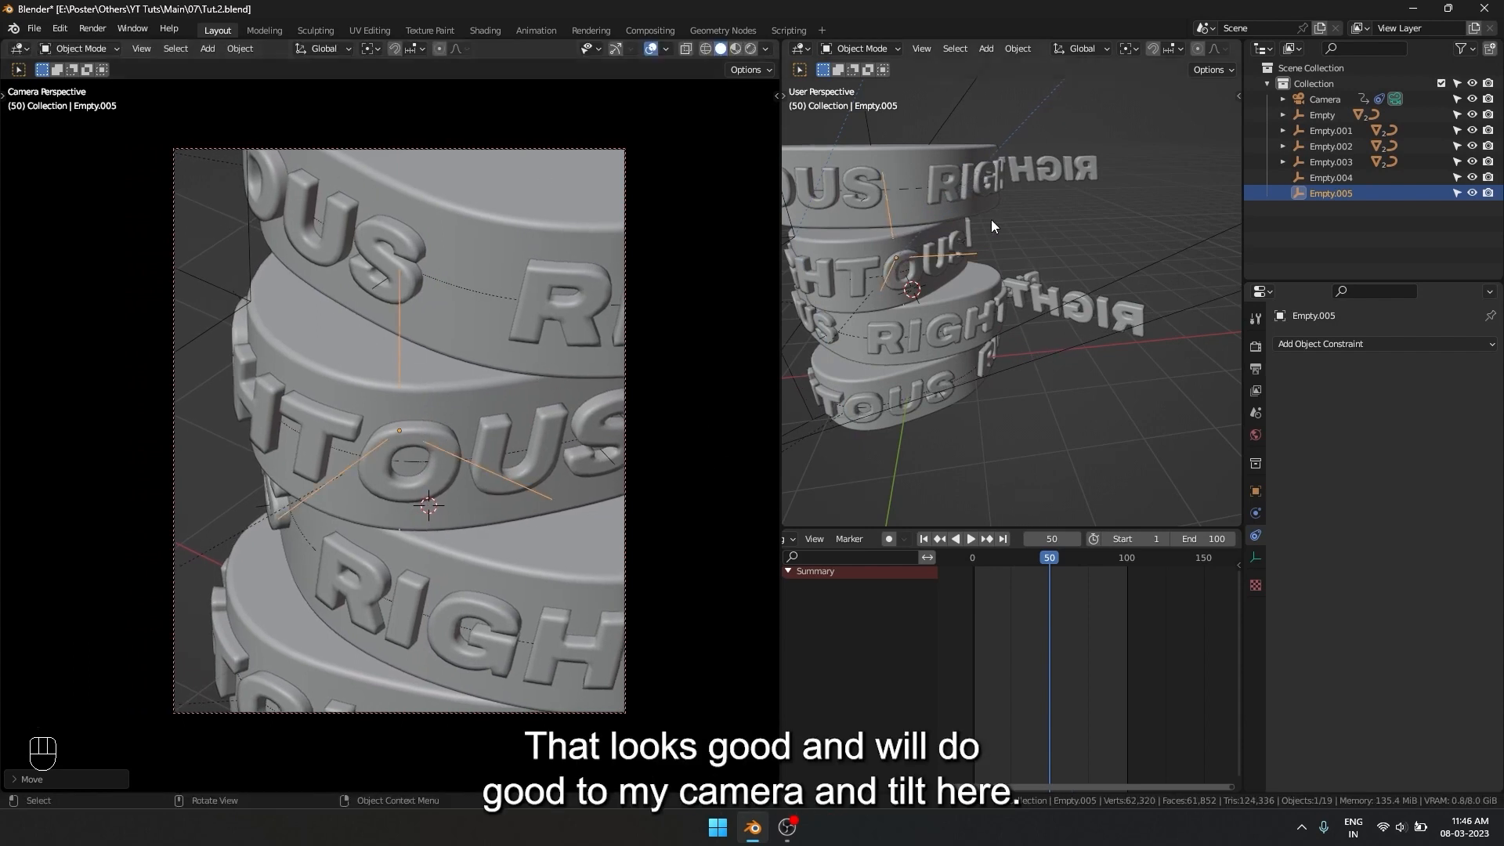
left_click(1324, 98)
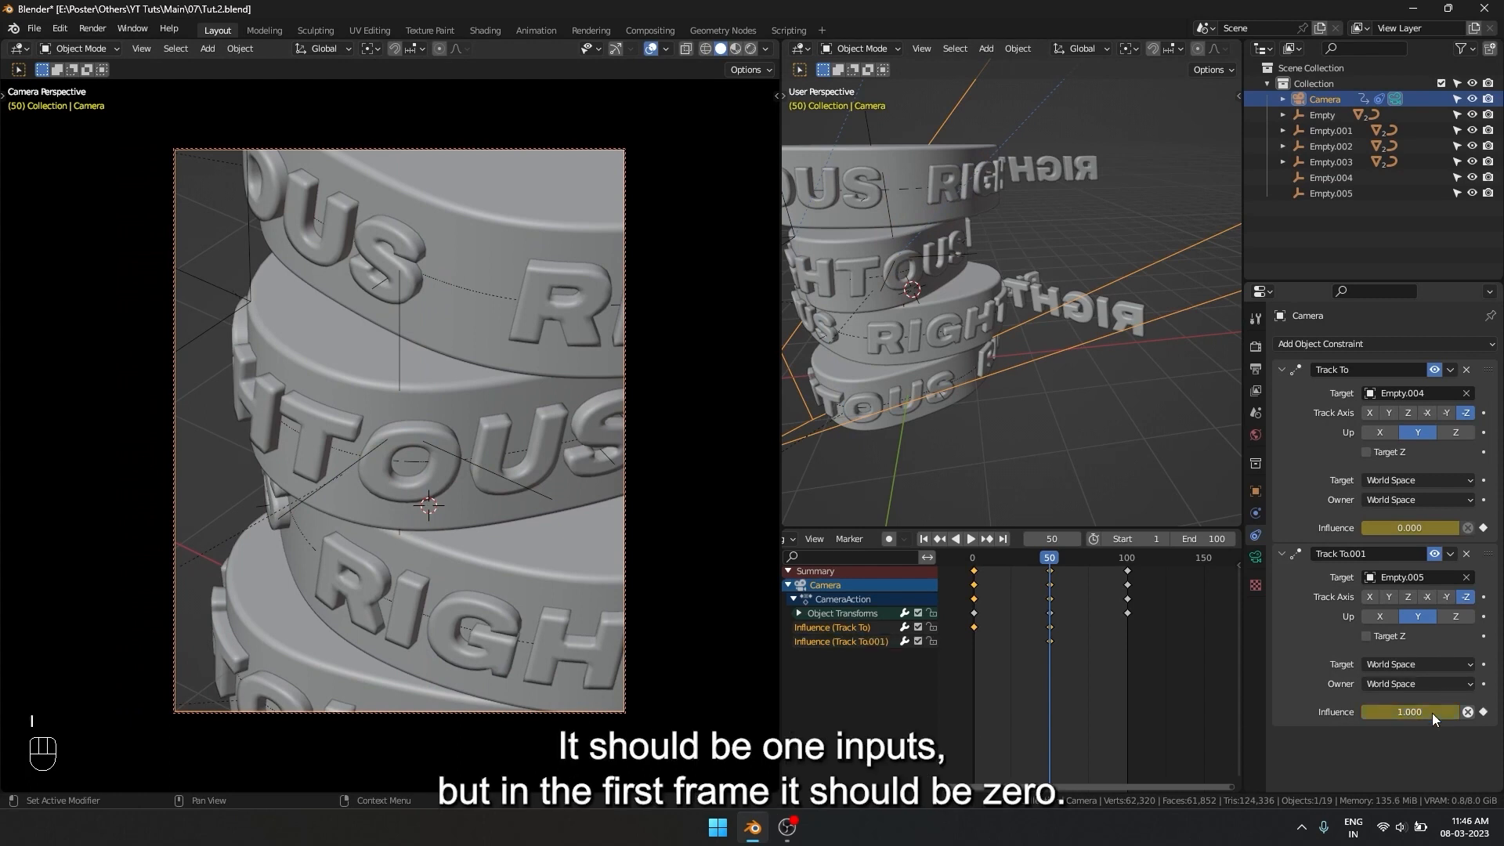
key("shift+Left")
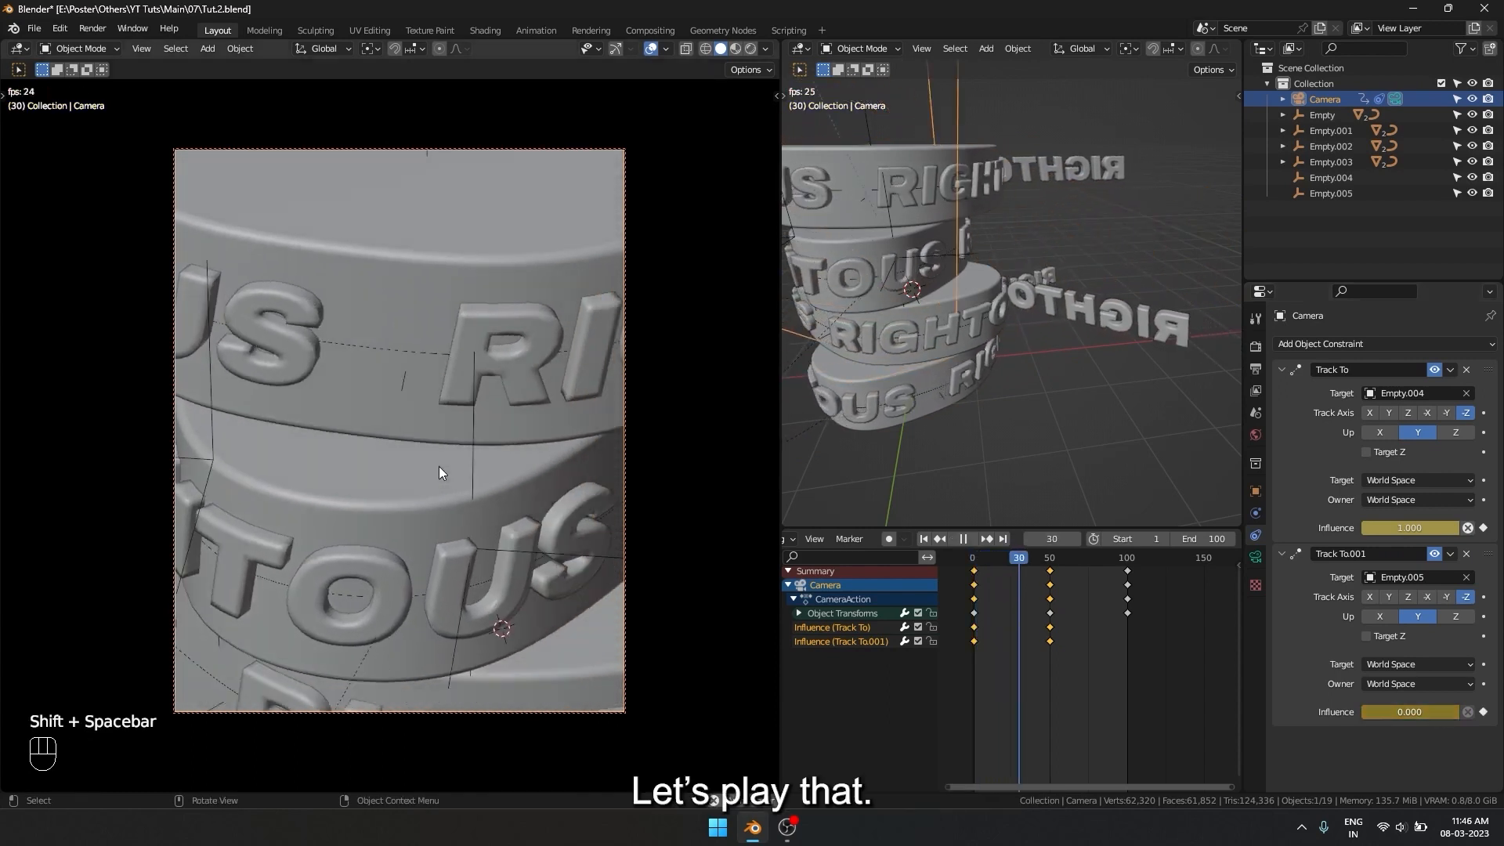
key("shift+space")
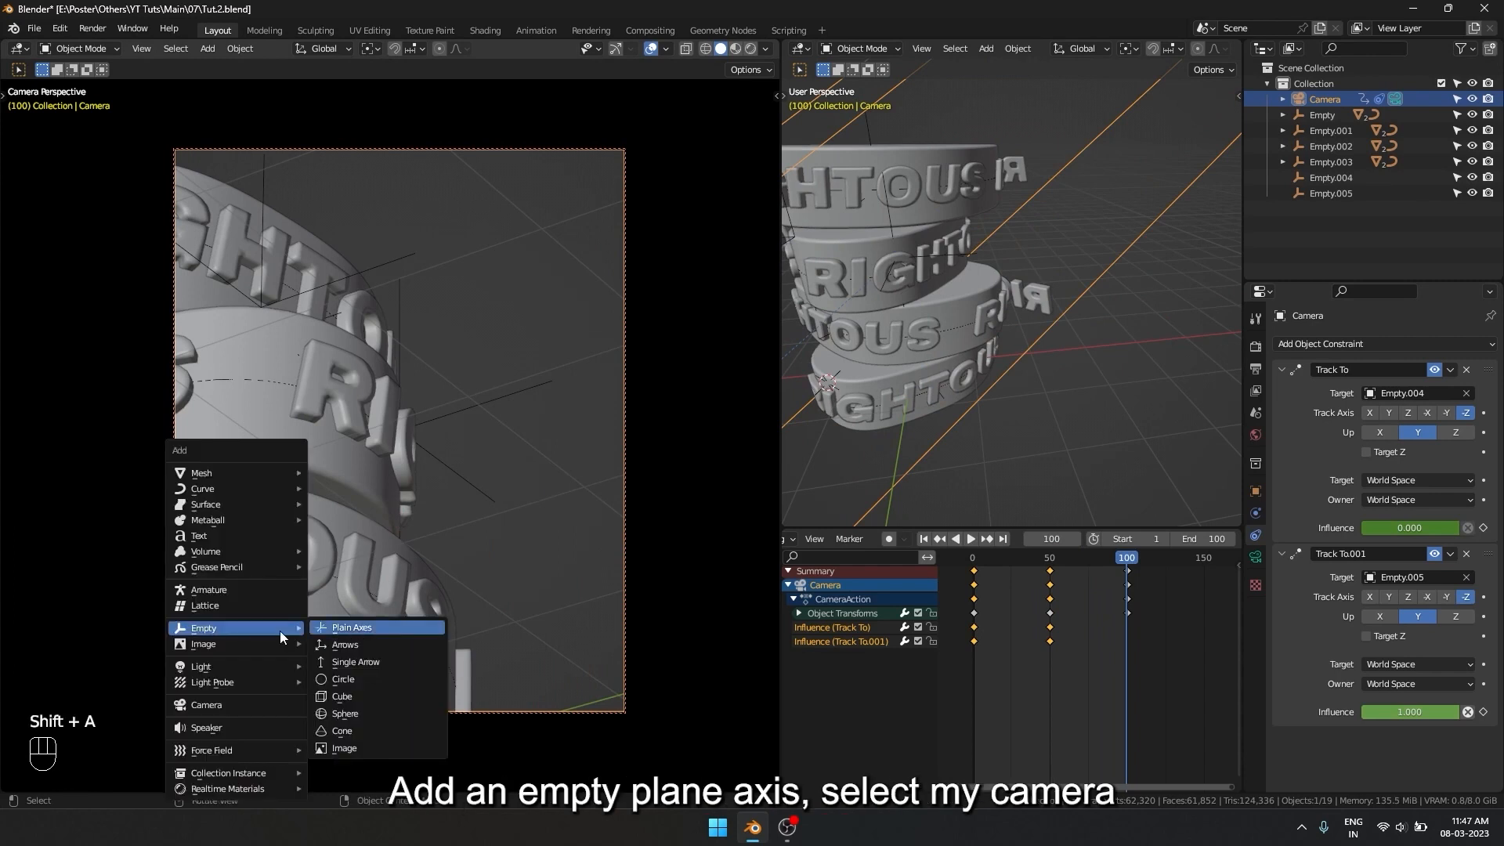
Add and place Empty.006, then key the third Track To influence at 0 on frames 1 and 50
left_click(351, 627)
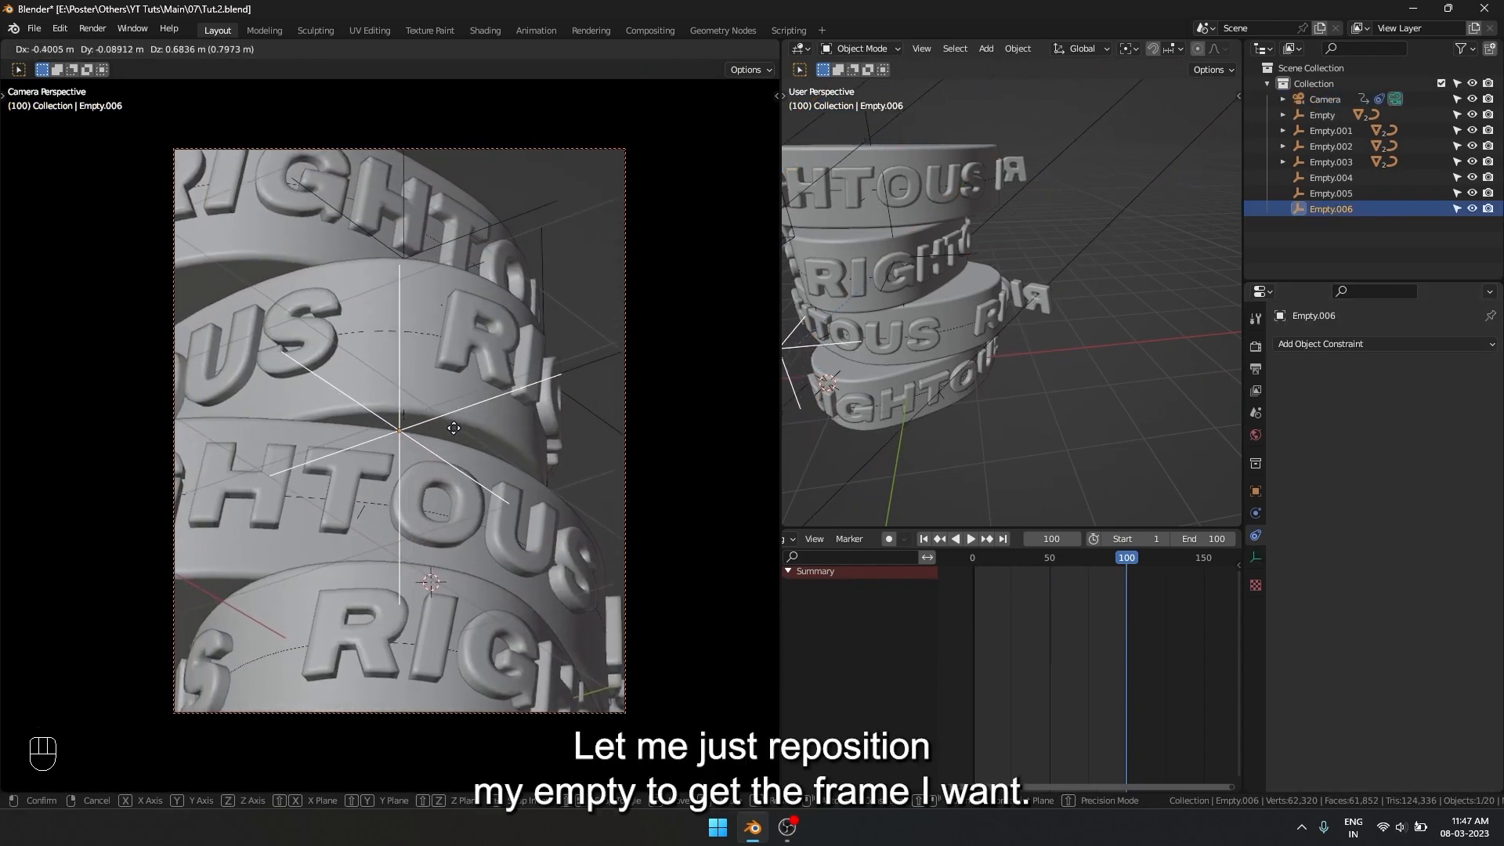
left_click_drag(454, 429, 439, 379)
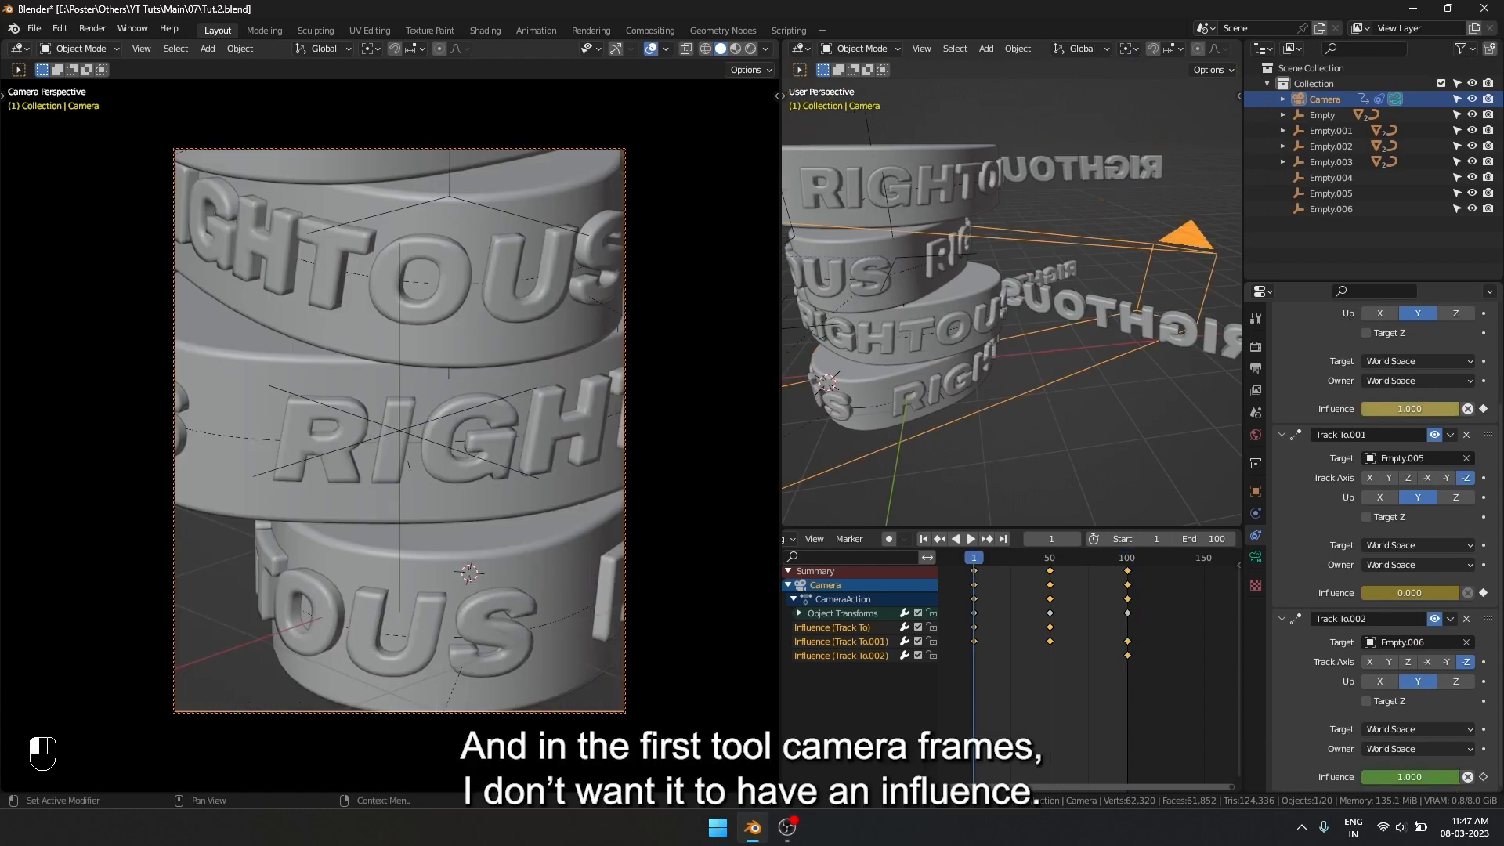
left_click(1410, 778)
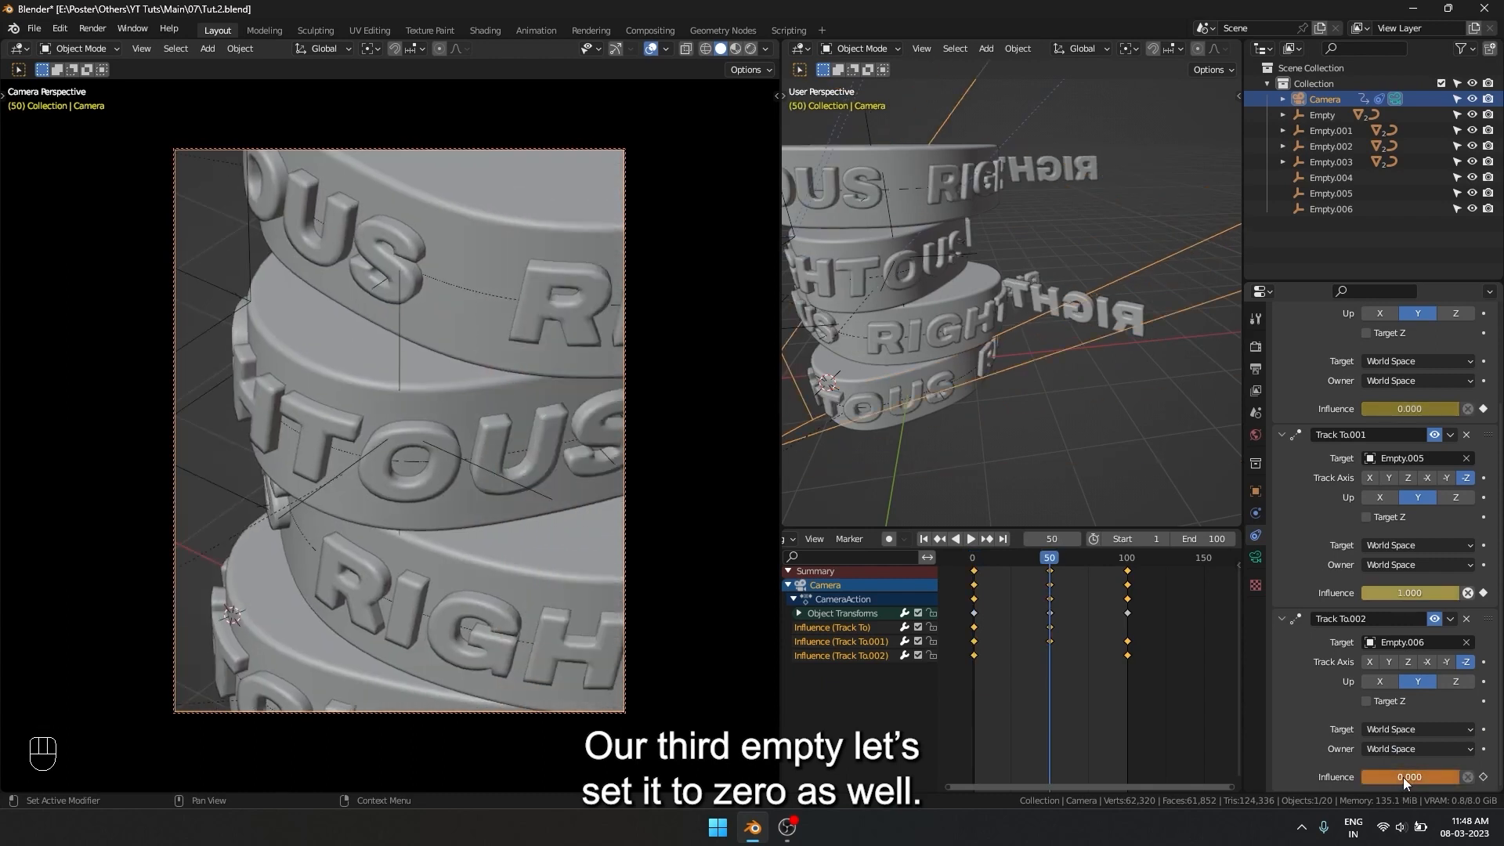
key("Down")
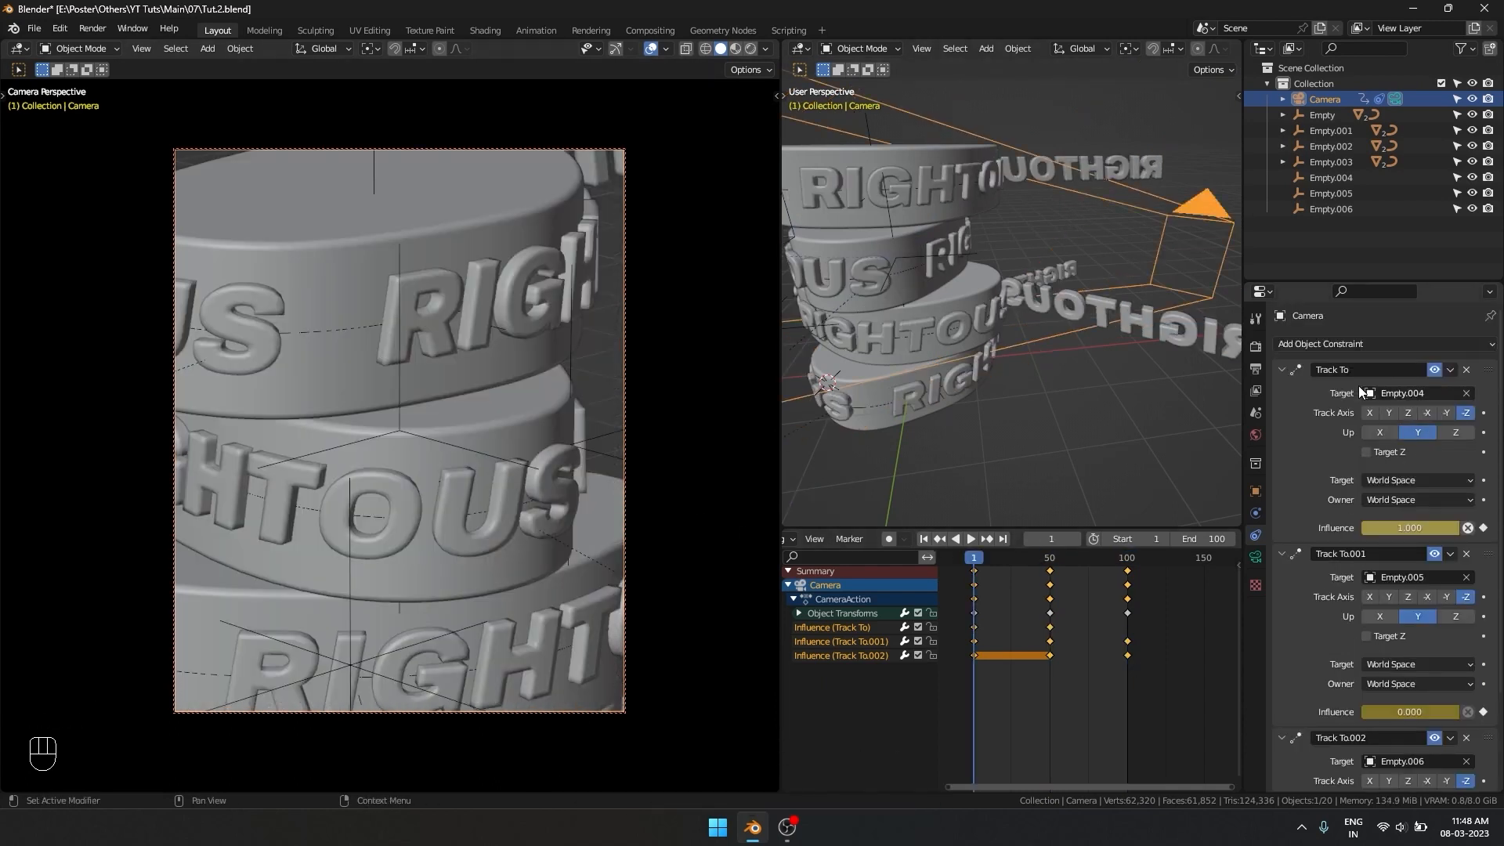
left_click(969, 538)
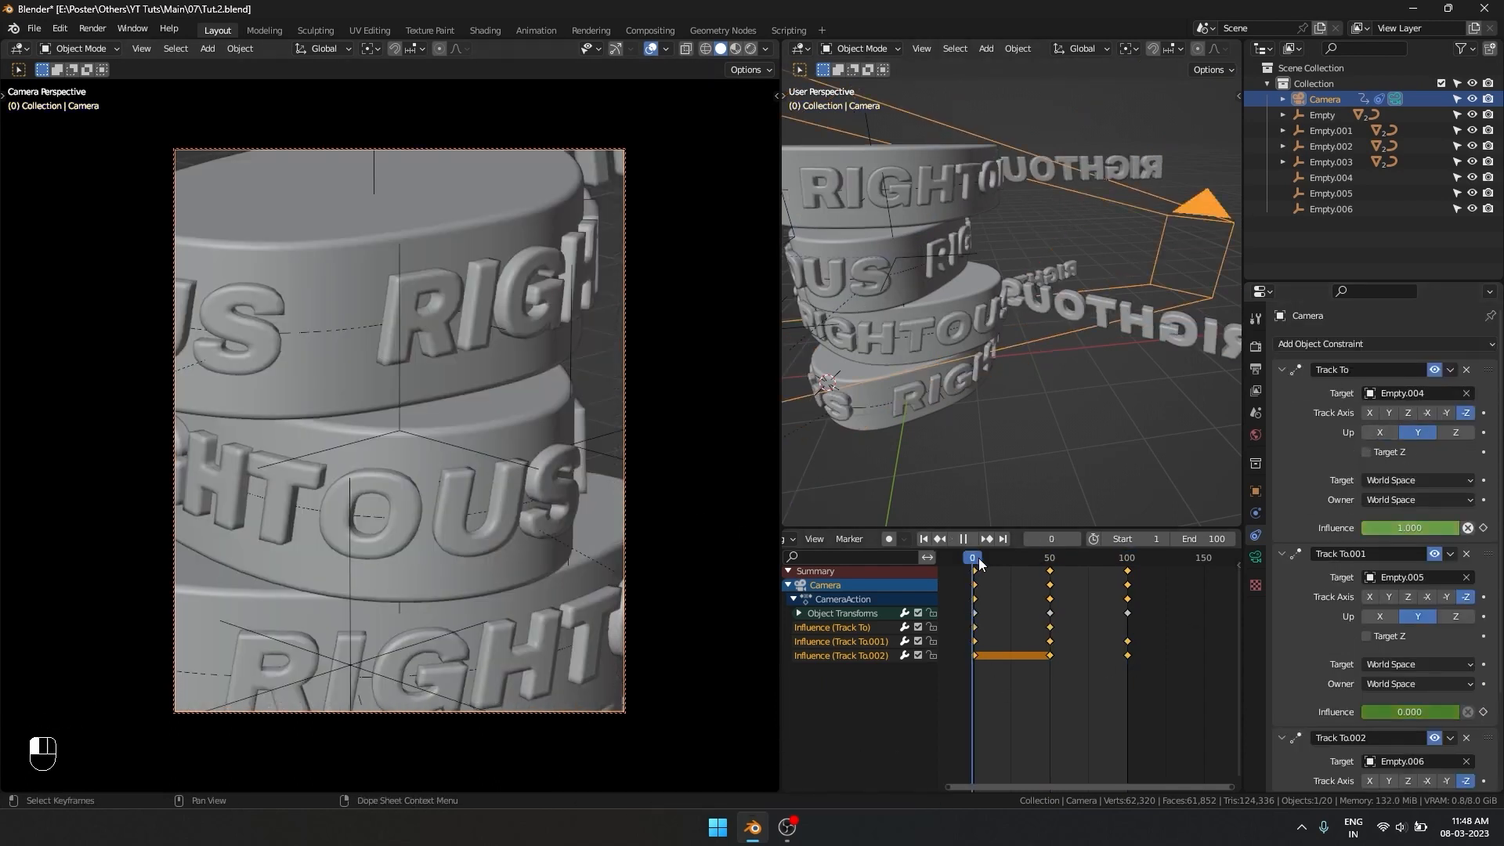
key("Down")
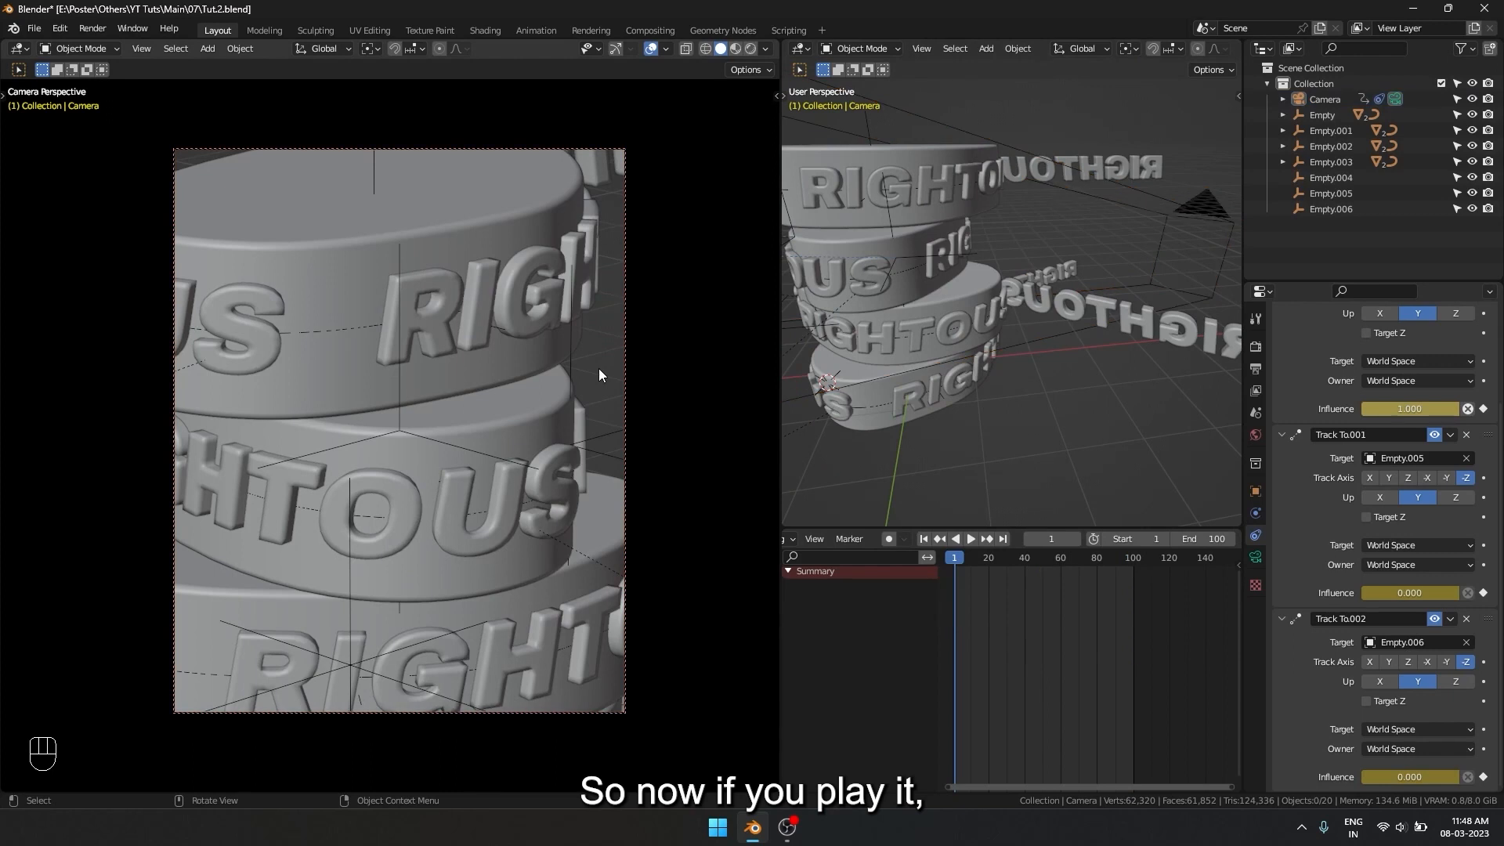
left_click(970, 537)
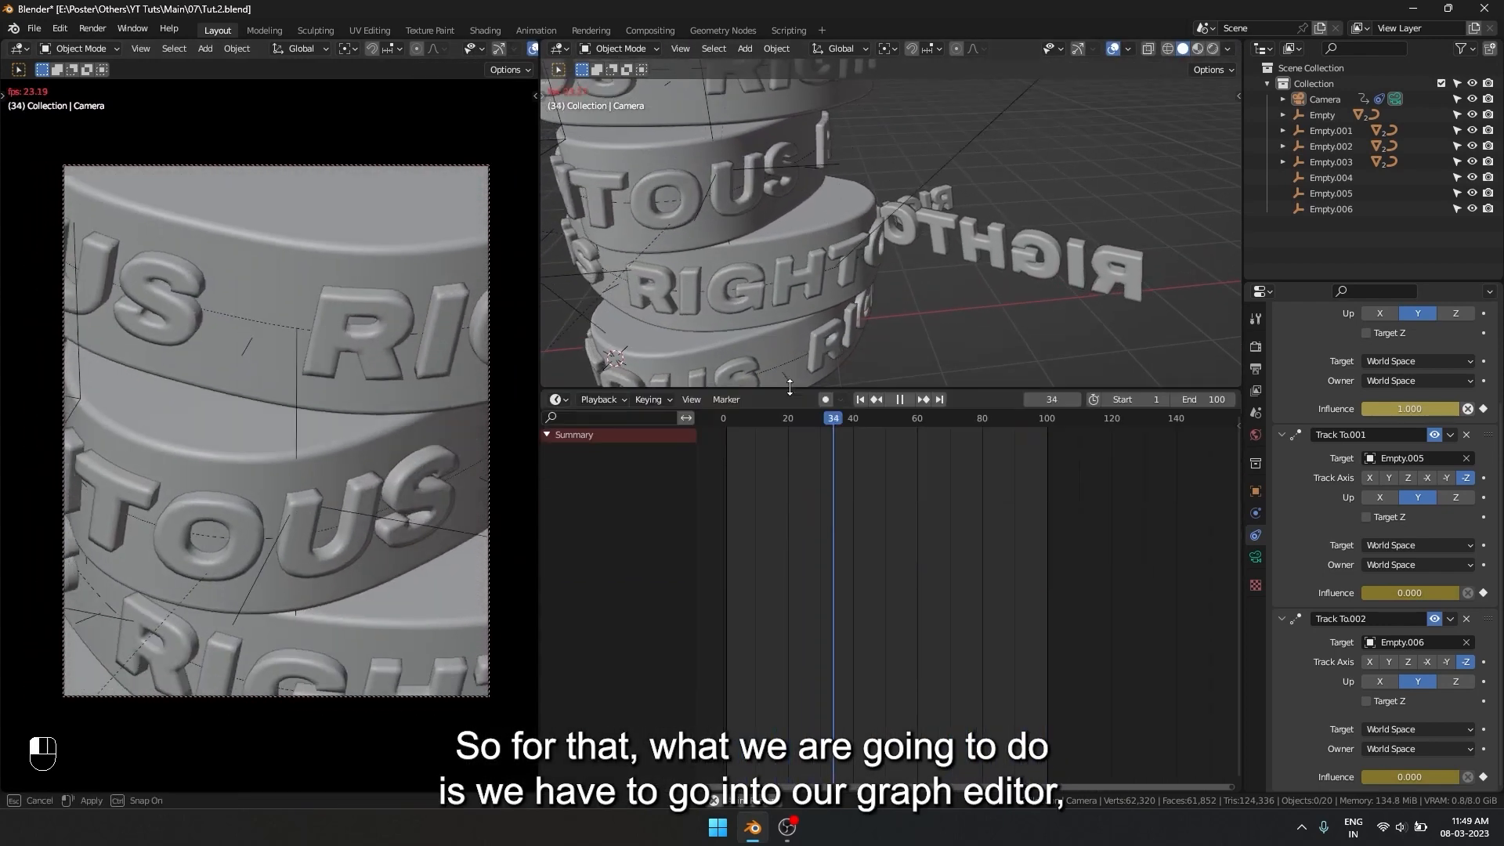
Switch the timeline to a Graph Editor and scale the camera keyframe handles for steep, snappy transitions
left_click(555, 400)
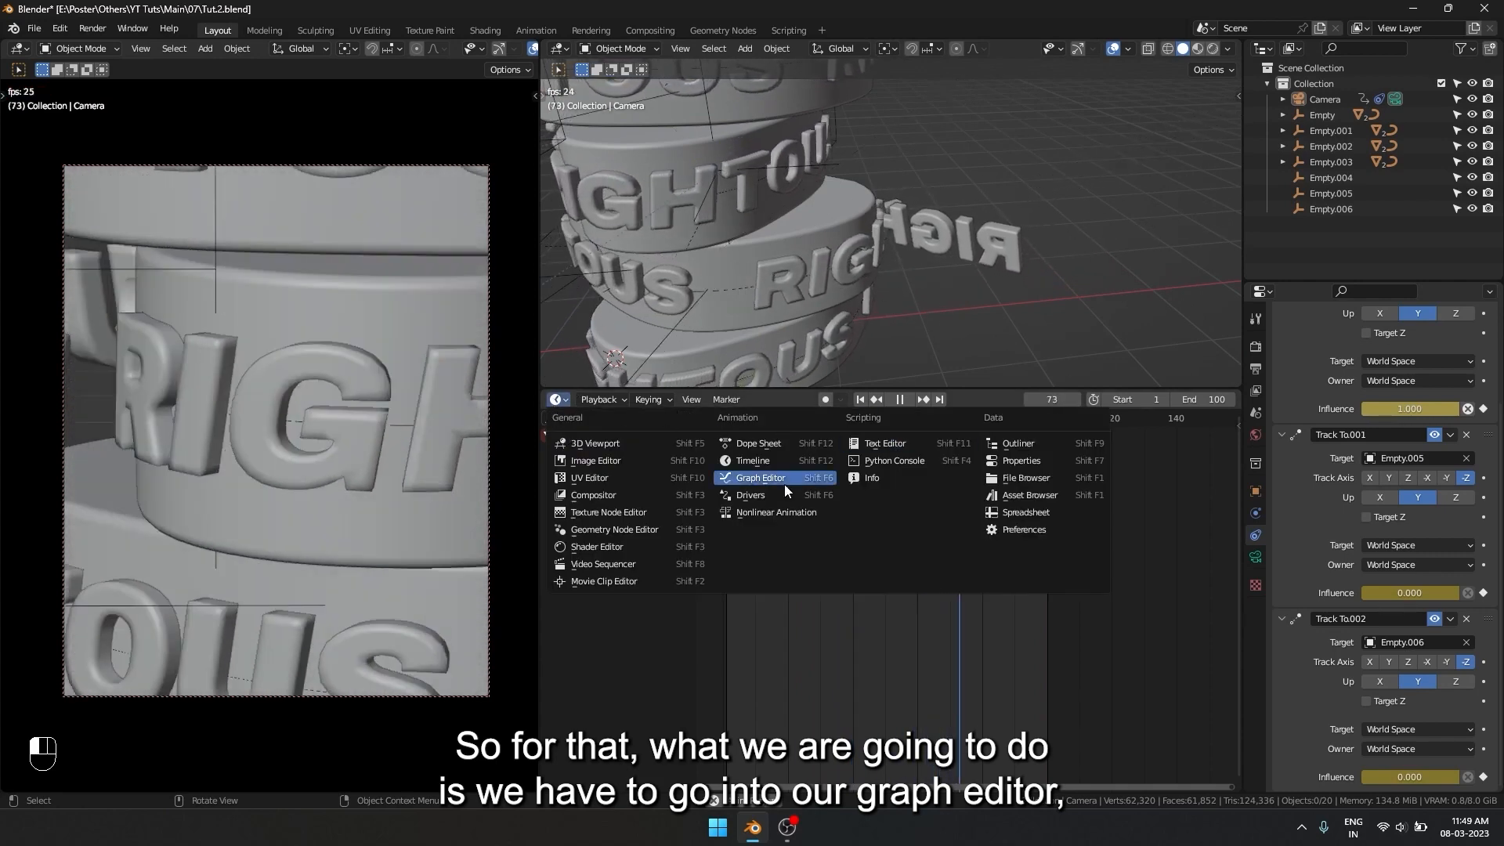
left_click(762, 478)
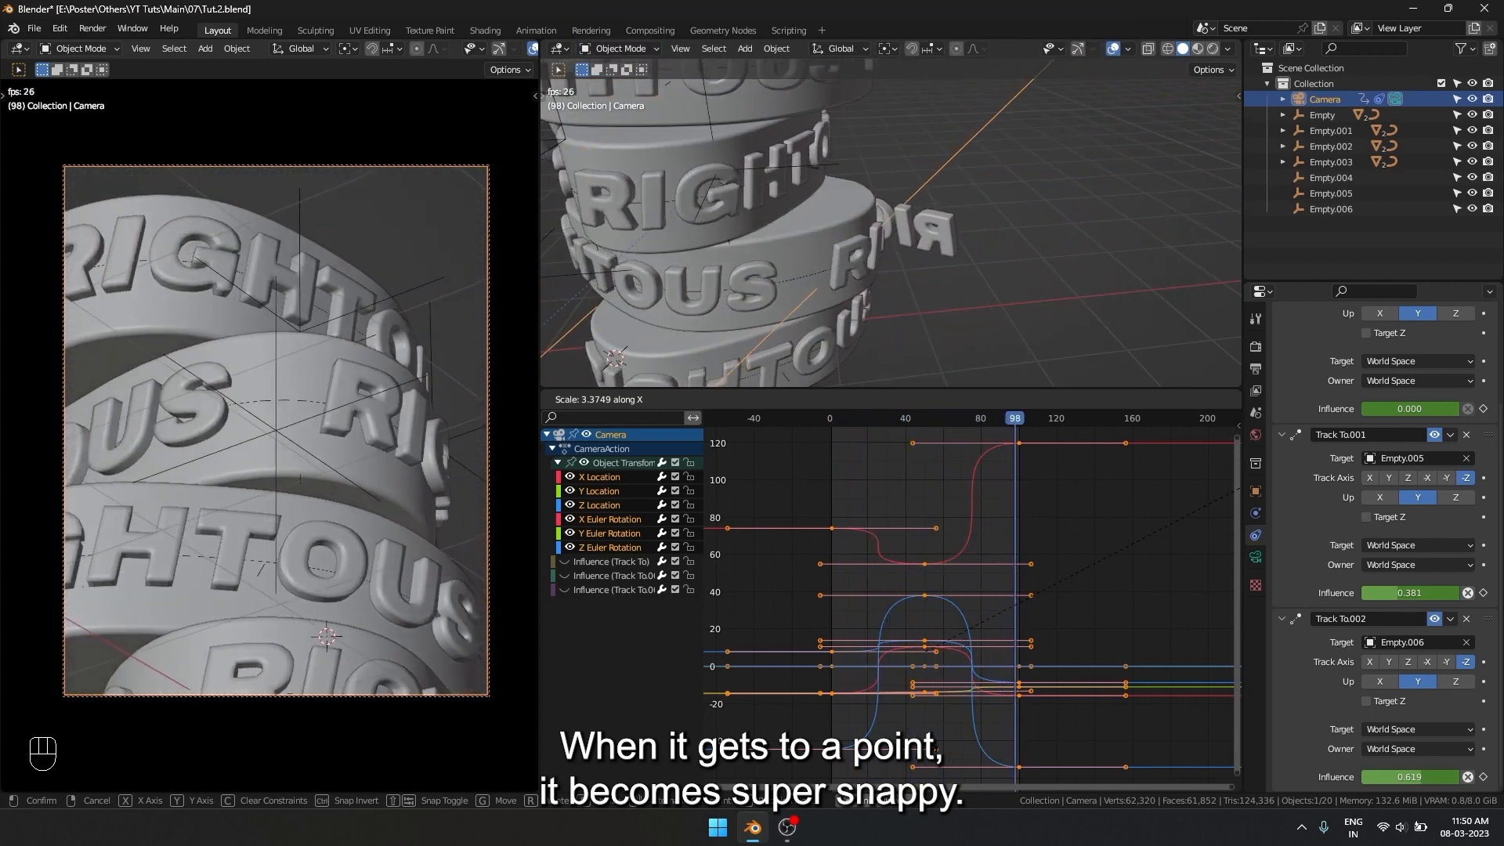
left_click_drag(1014, 417, 918, 417)
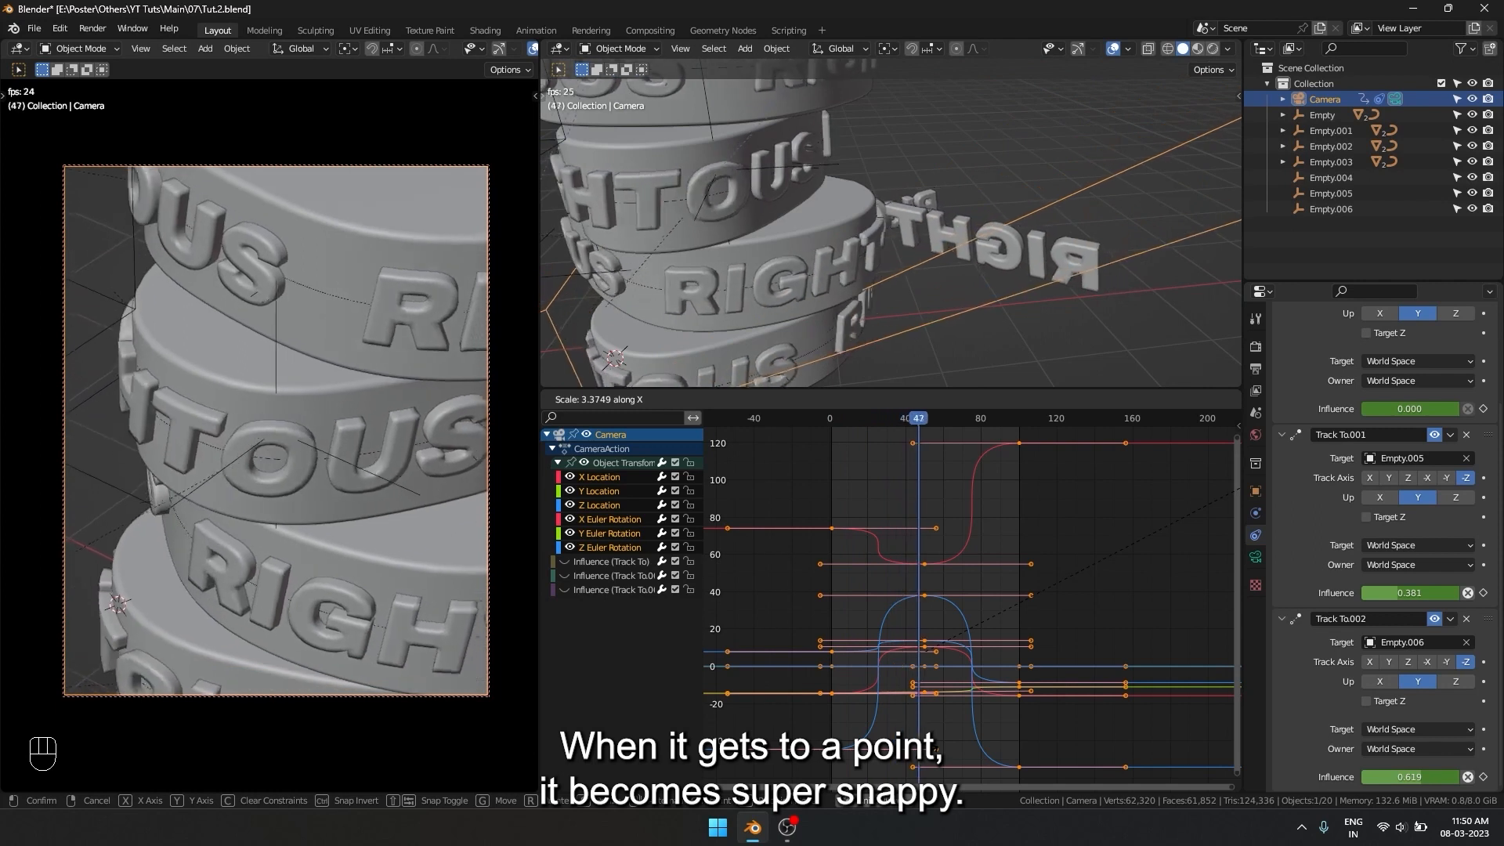